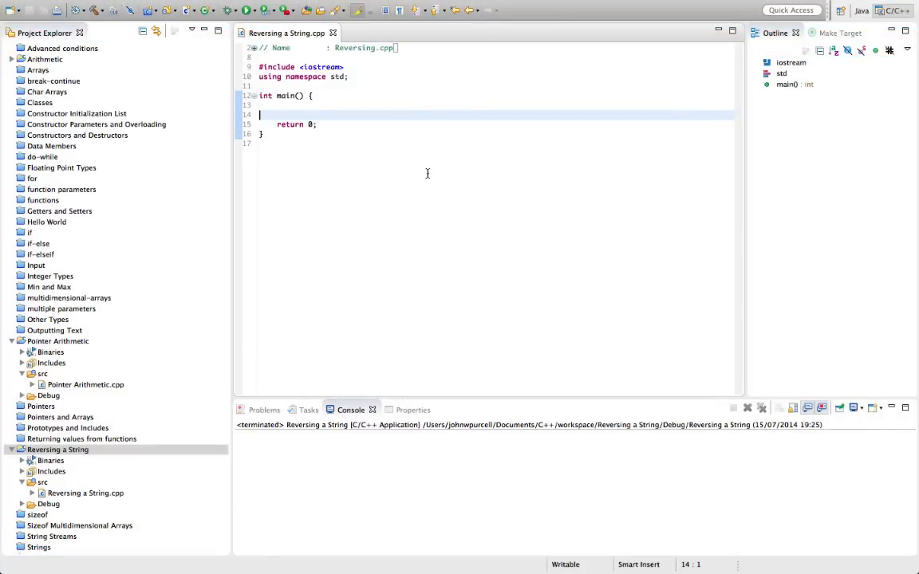
# Declare char text[] = "hello"; on the indented first line of main
pyautogui.press('Tab')
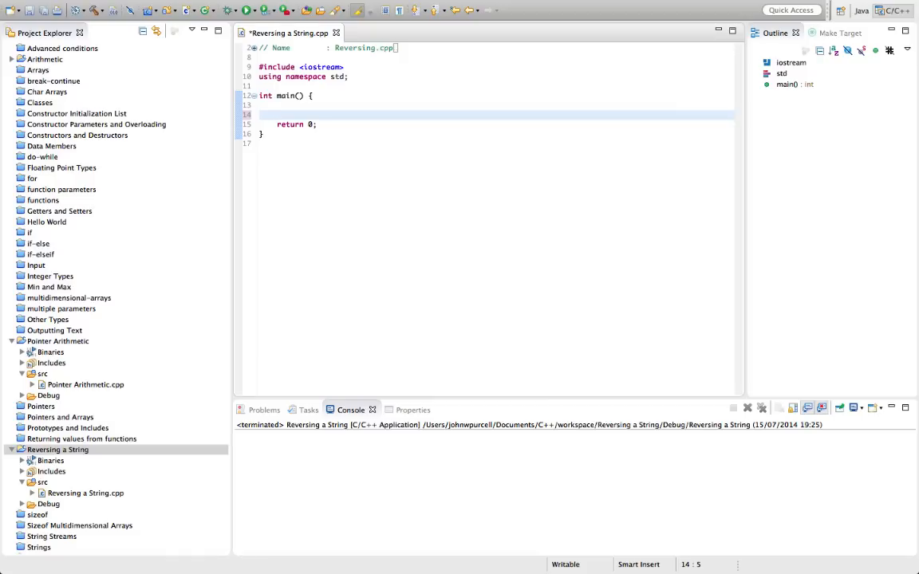
pyautogui.write('char')
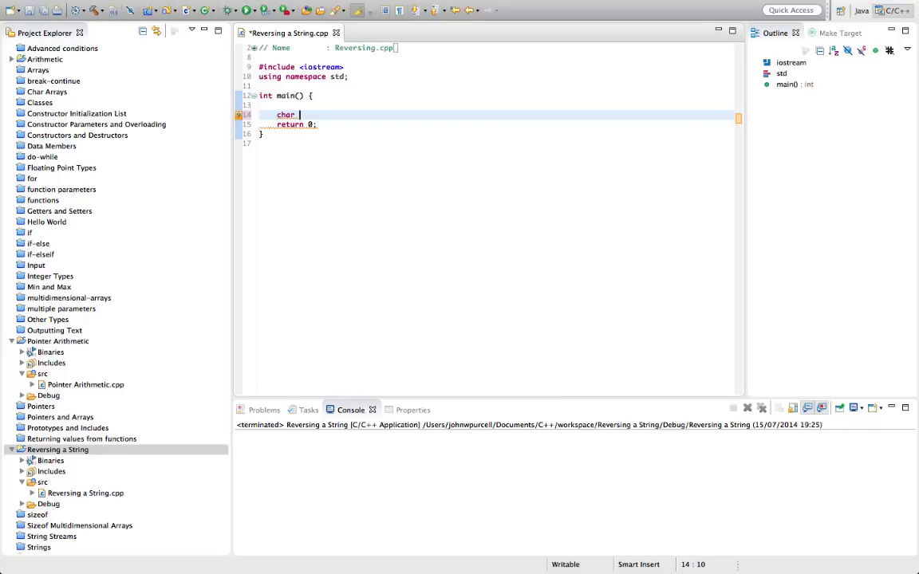
pyautogui.write('text')
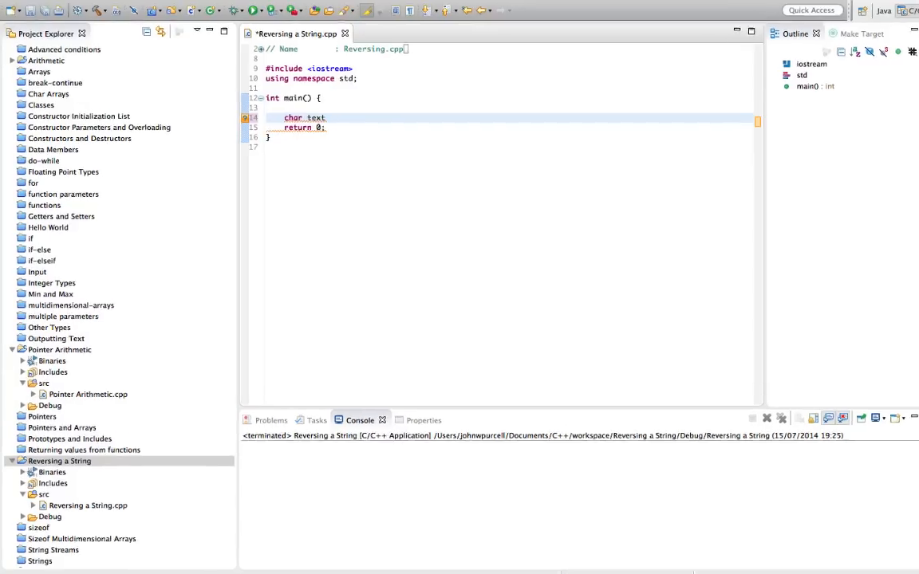
pyautogui.write('[]  = "hello";')
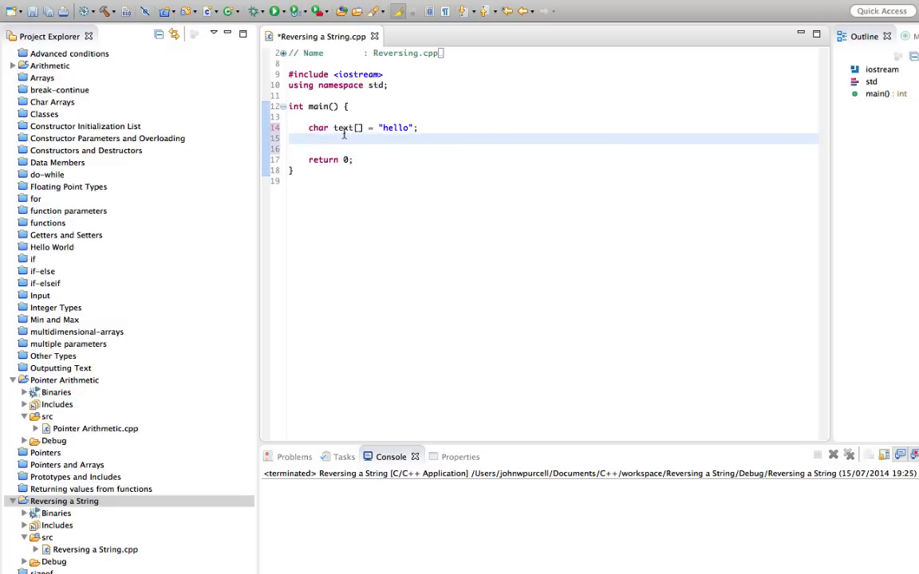
pyautogui.doubleClick(343, 128)
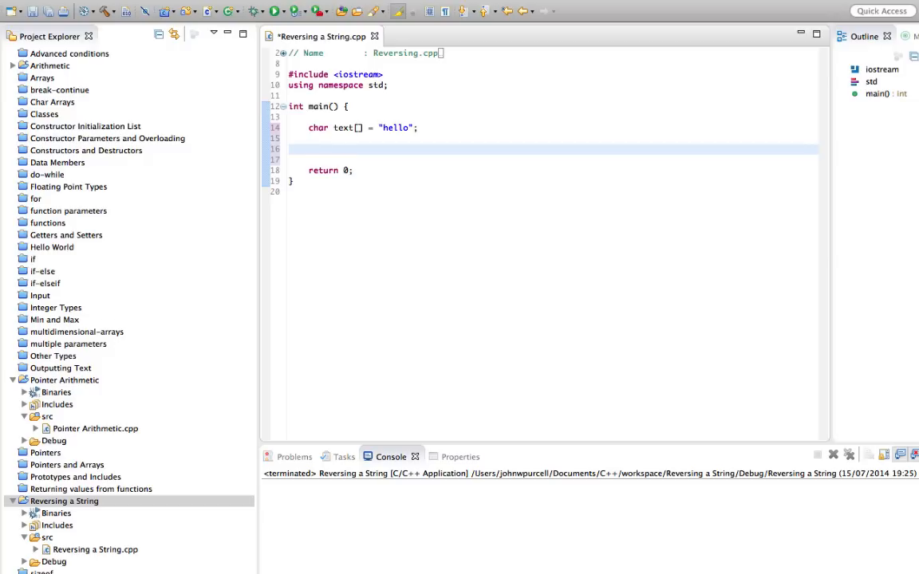
pyautogui.click(309, 149)
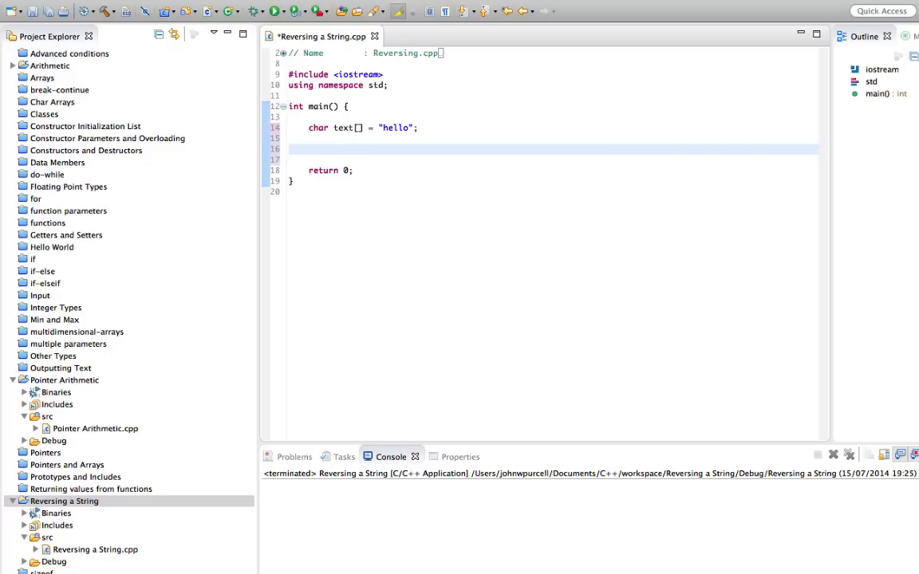
# Add the declaration char *pStart = text; below the text array
pyautogui.write('c')
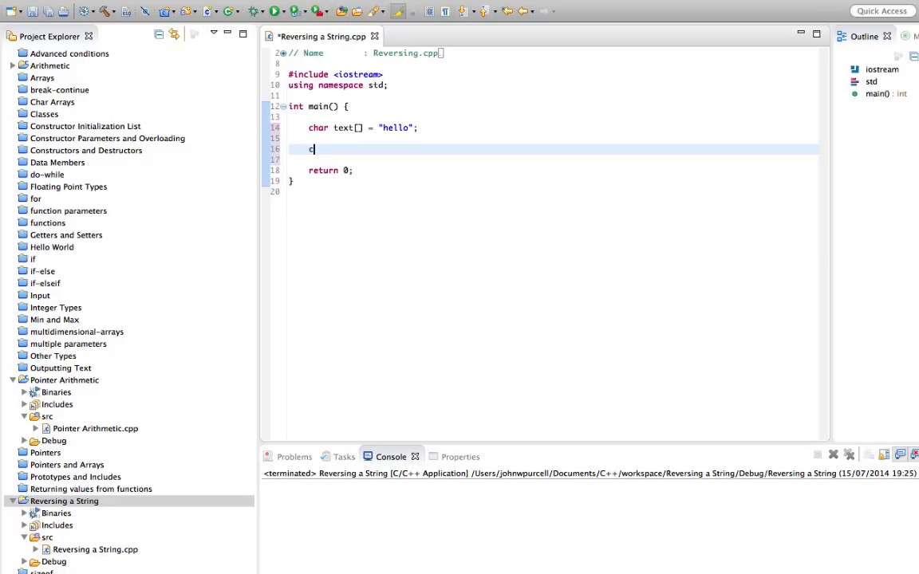
pyautogui.write('har *')
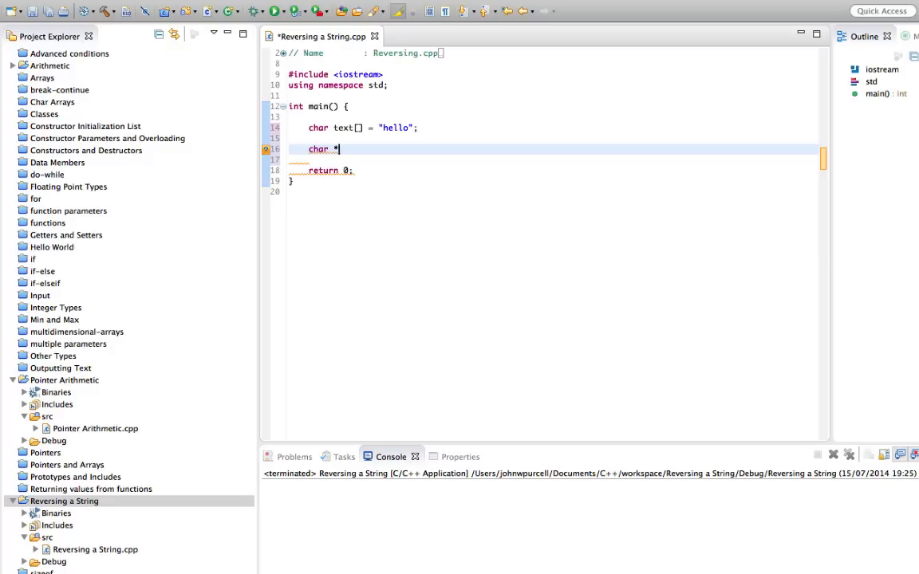
pyautogui.write('pStart')
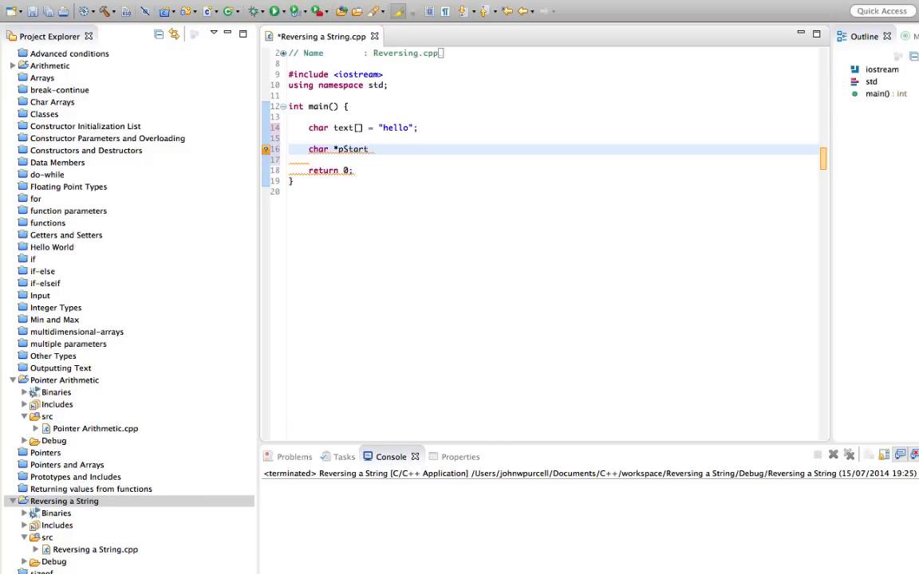
pyautogui.write('=')
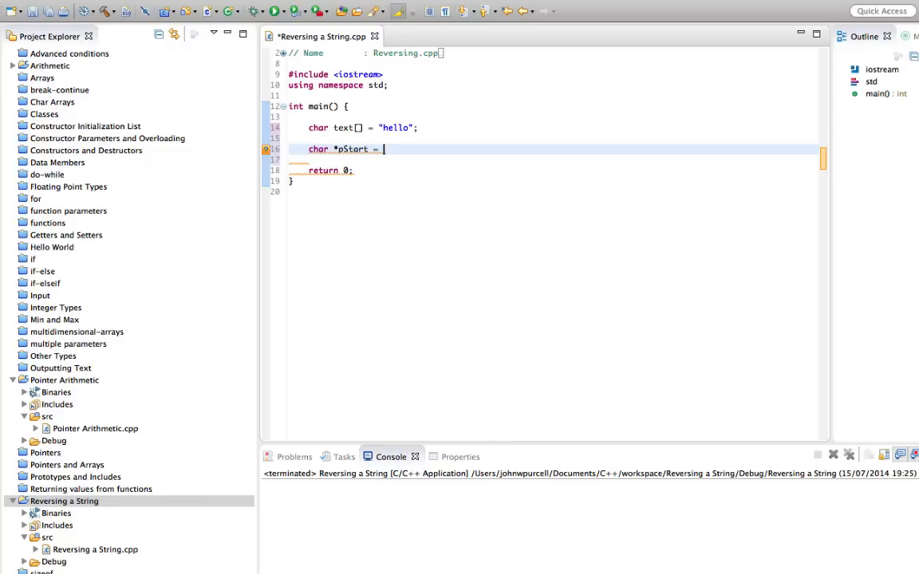
pyautogui.write('text;')
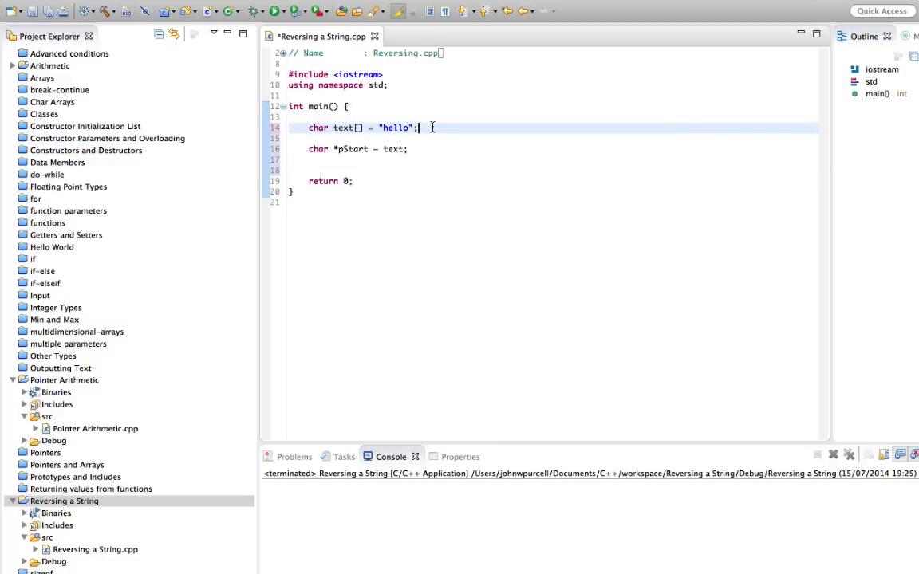
# Declare int nChars = sizeof(text)-1 above pStart, renaming the initial len variable
pyautogui.write('int')
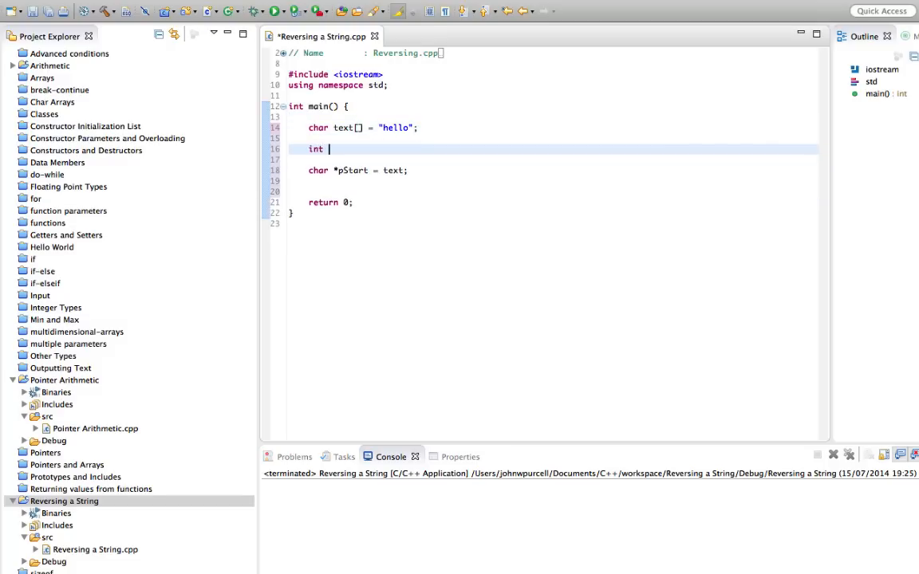
pyautogui.write('len')
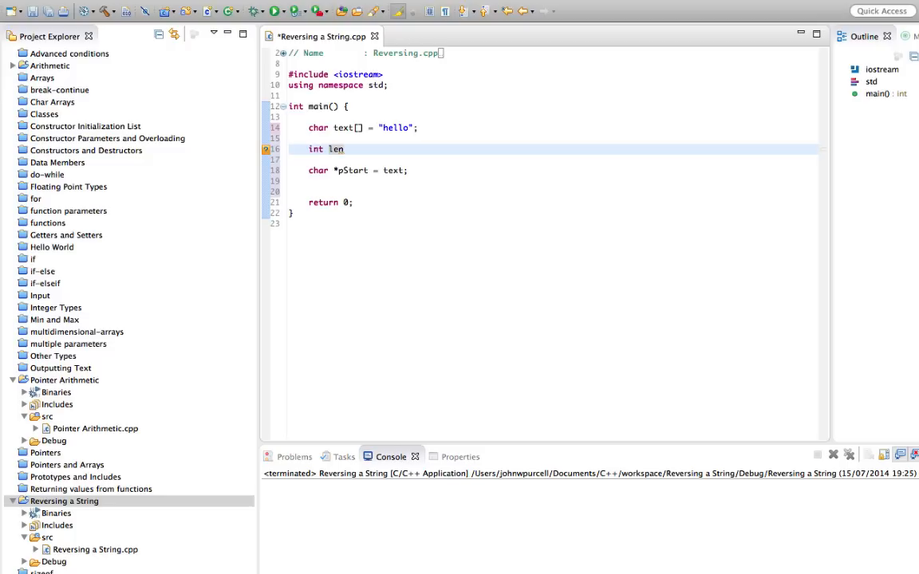
pyautogui.write('=')
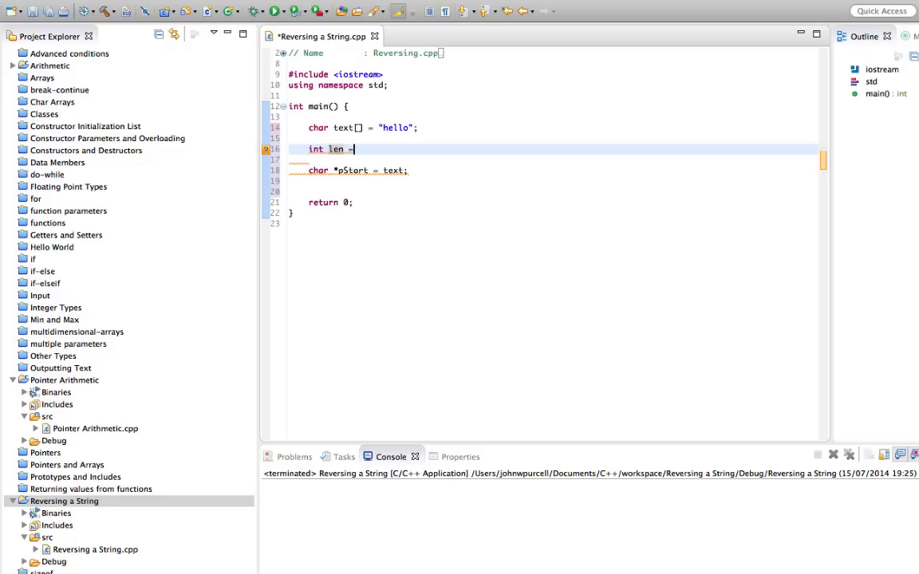
pyautogui.doubleClick(325, 149)
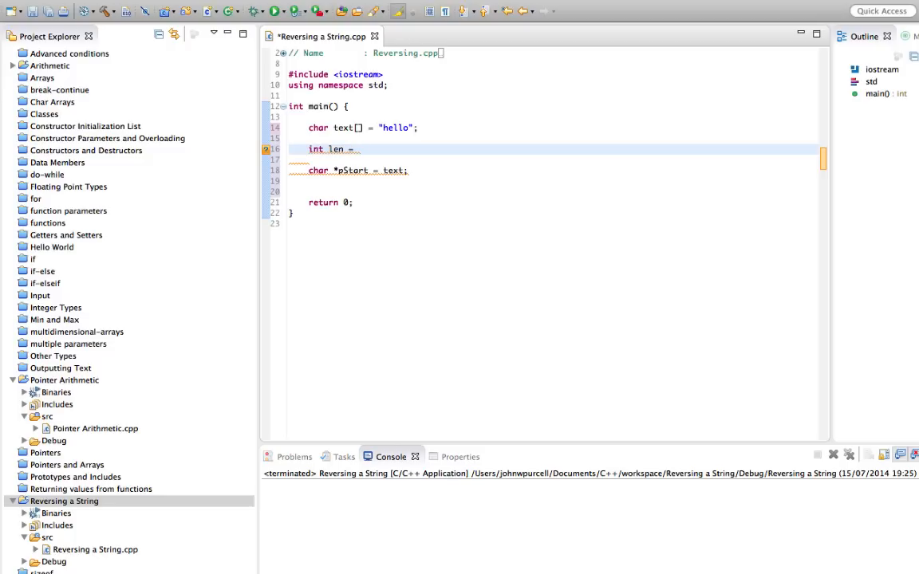
pyautogui.write('sizeof(t')
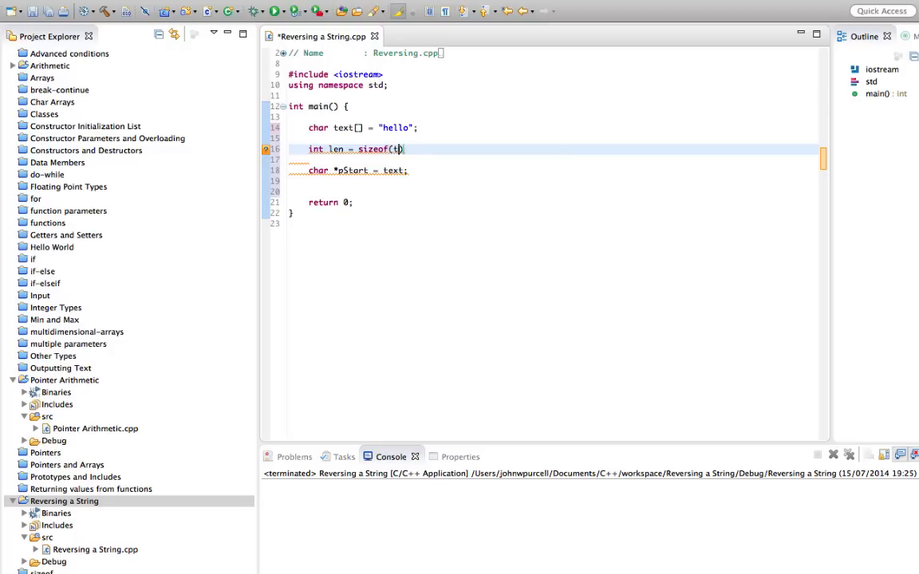
pyautogui.write('ext);')
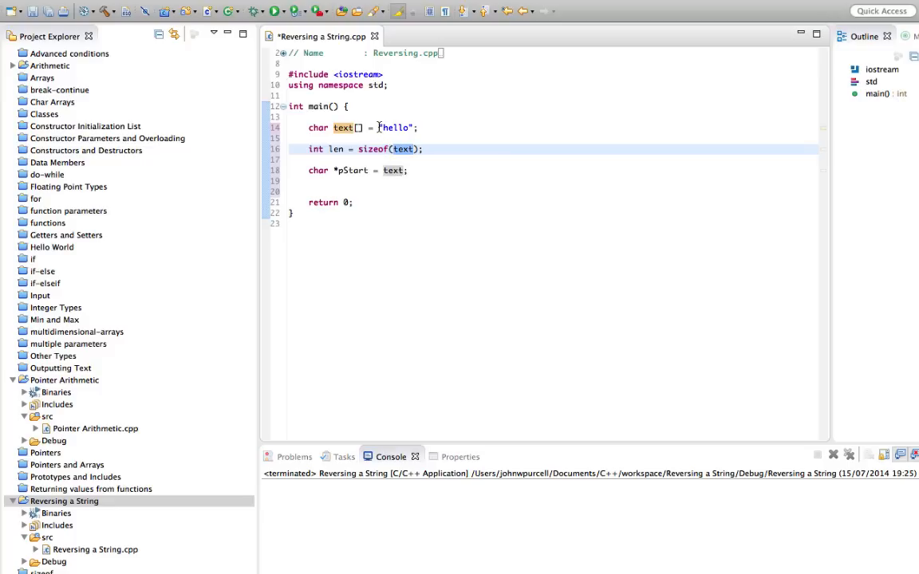
pyautogui.click(431, 128)
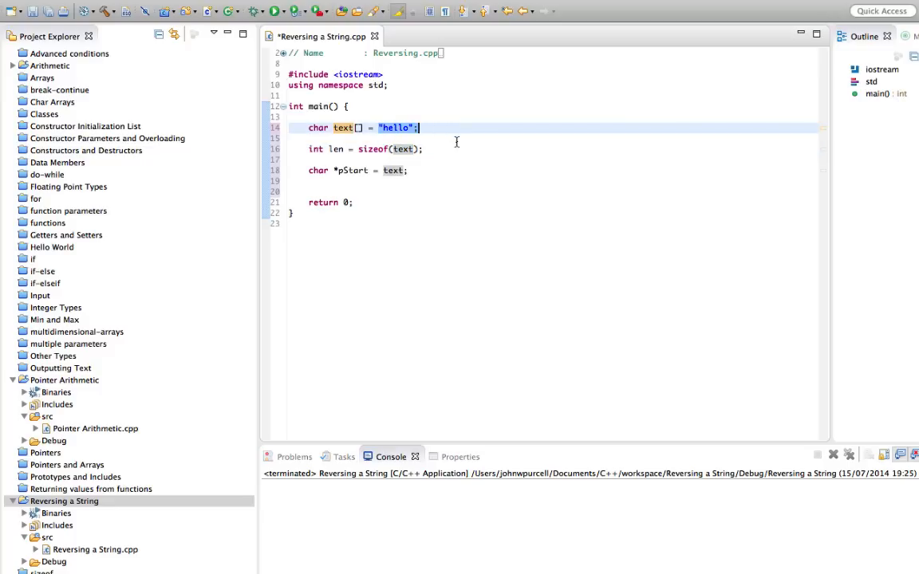
pyautogui.click(500, 167)
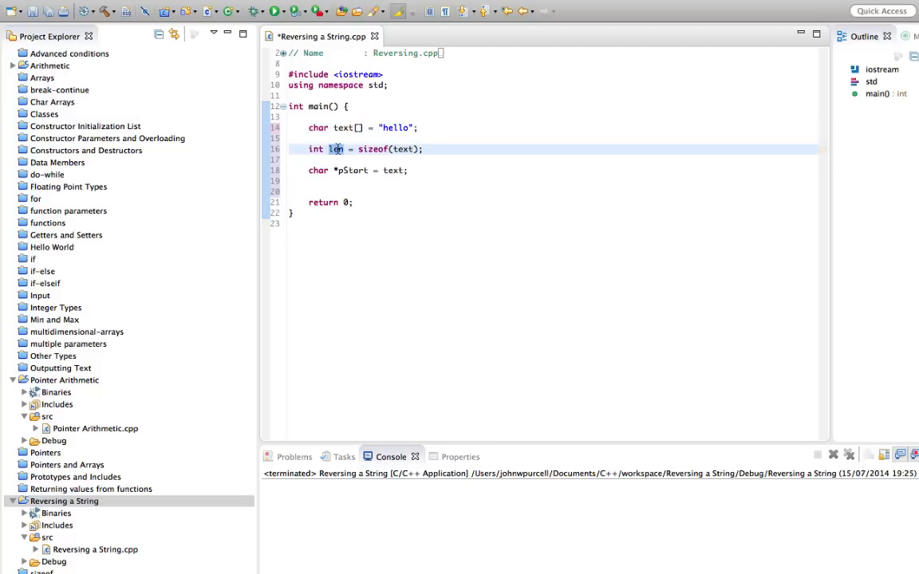
pyautogui.write('nChars')
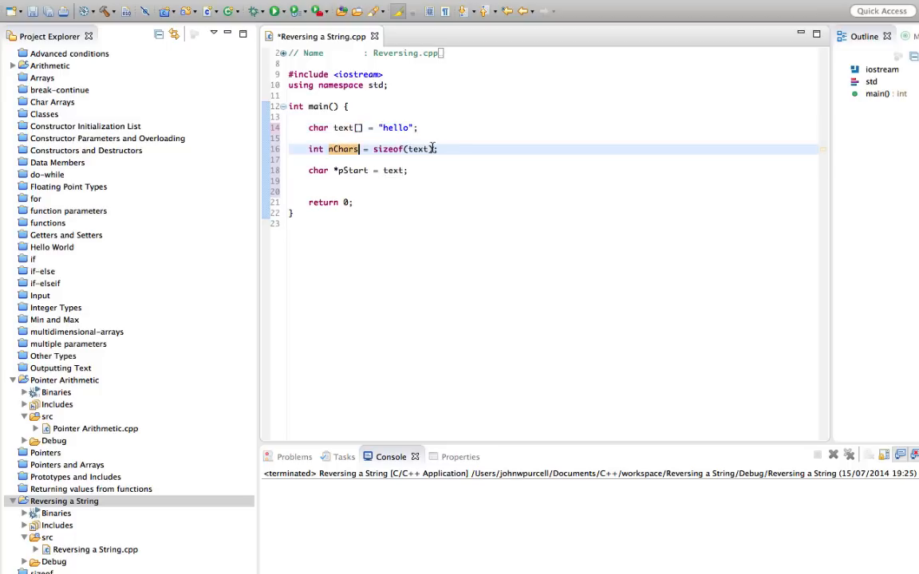
pyautogui.write('-1')
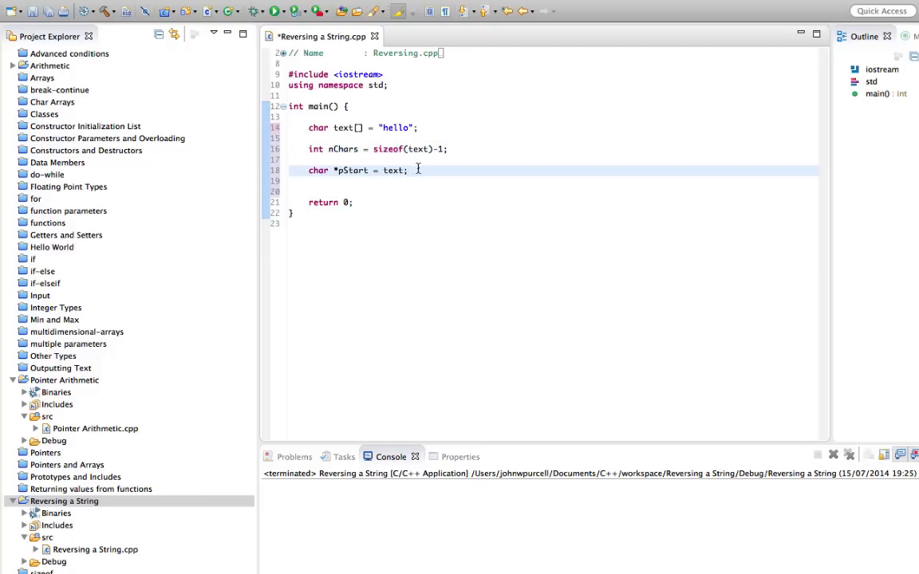
# Declare char *pEnd = text + nChars - 1 below pStart and save the file
pyautogui.write('char *')
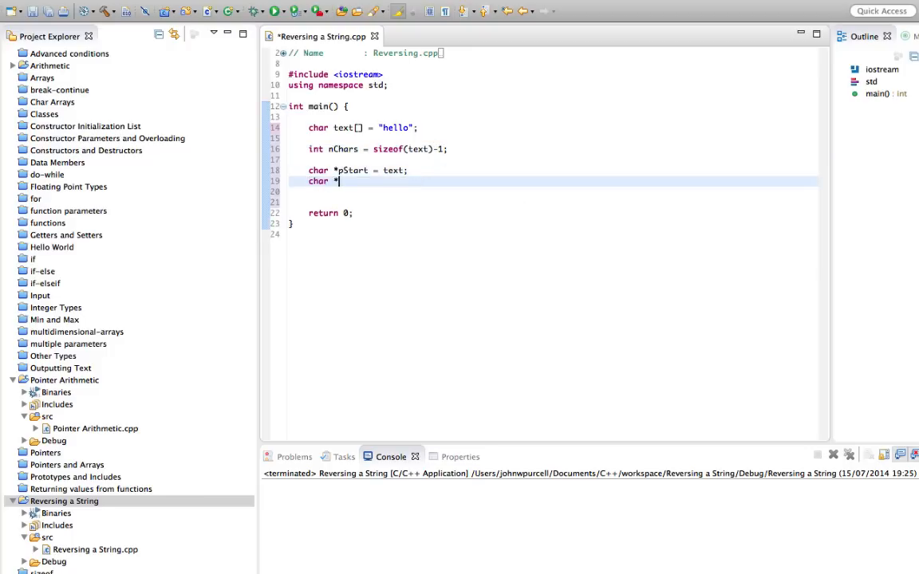
pyautogui.write('End = t')
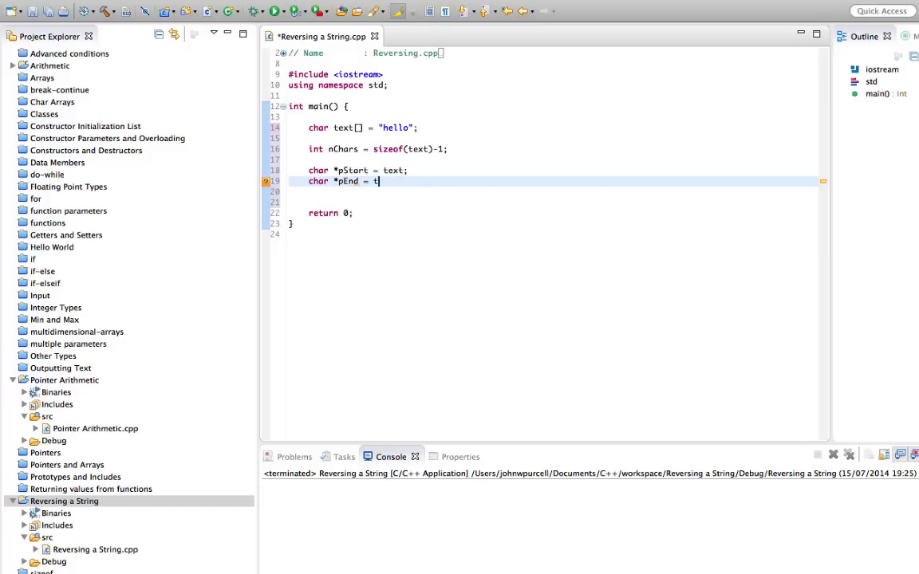
pyautogui.write('ext +')
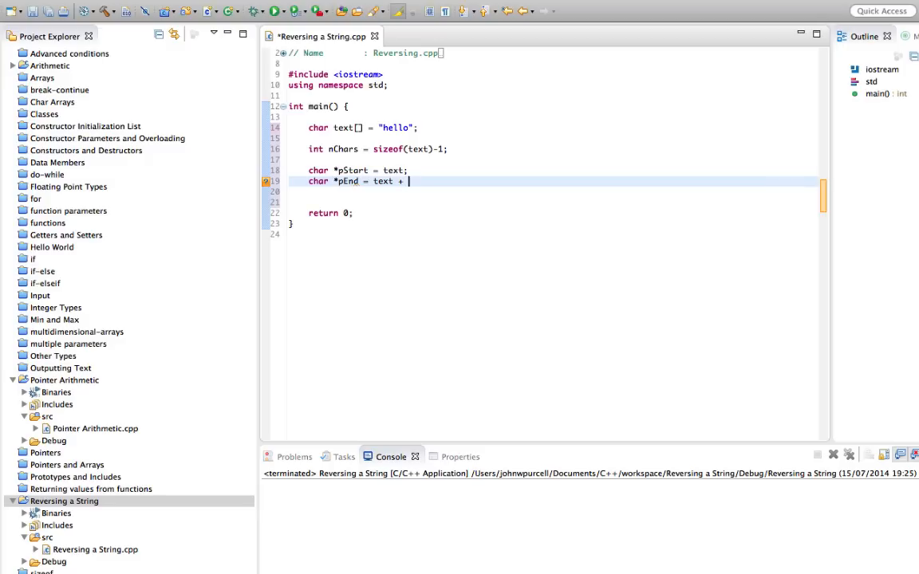
pyautogui.write('nChars')
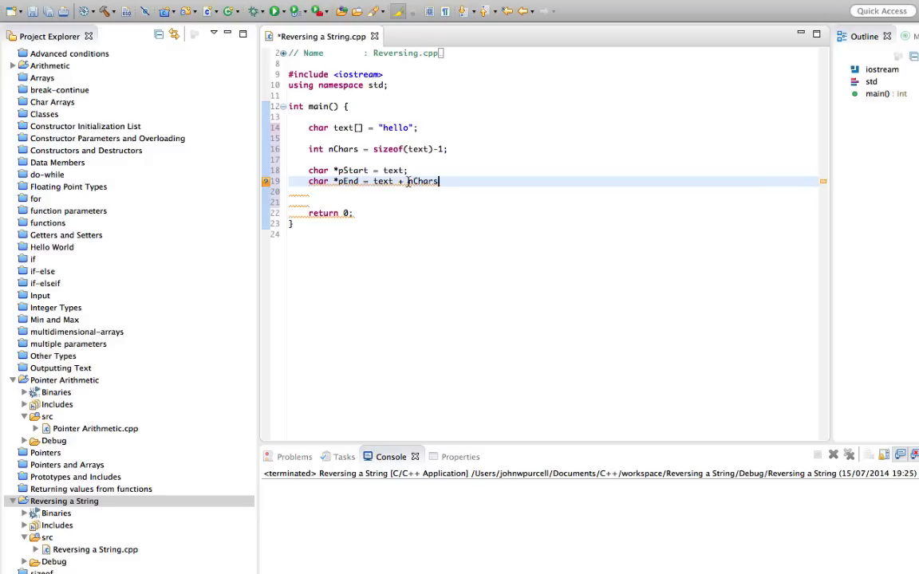
pyautogui.write(';')
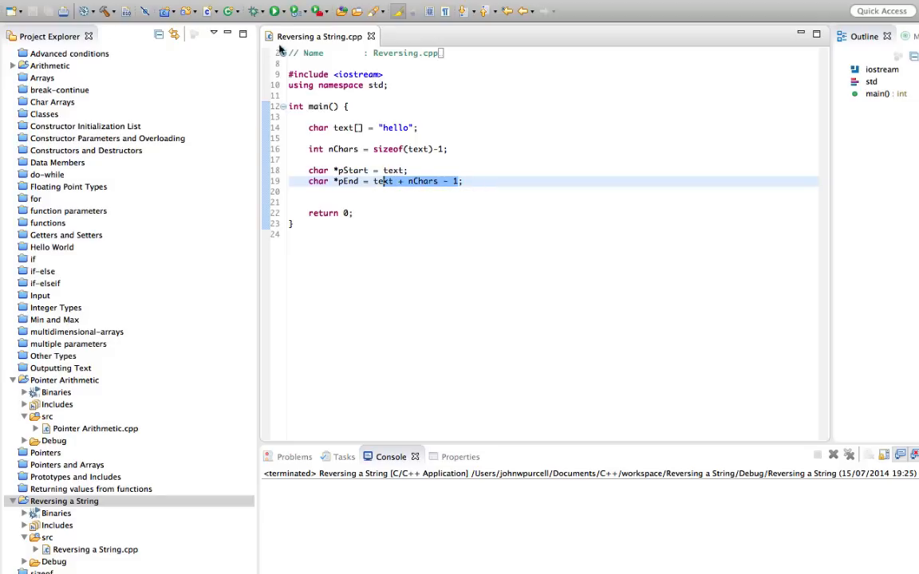
pyautogui.click(484, 180)
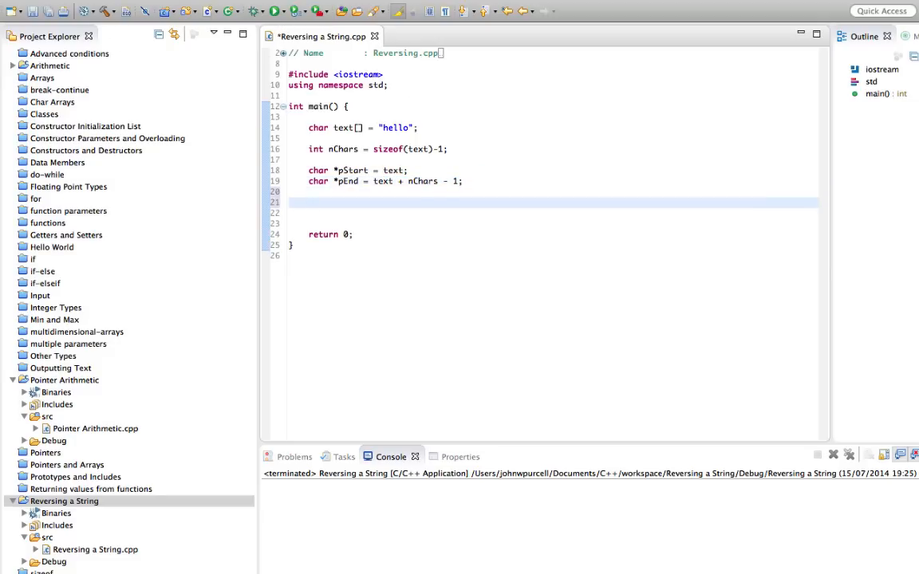
# Add cout << *pEnd << endl; and build and run the program
pyautogui.write('cout << *p')
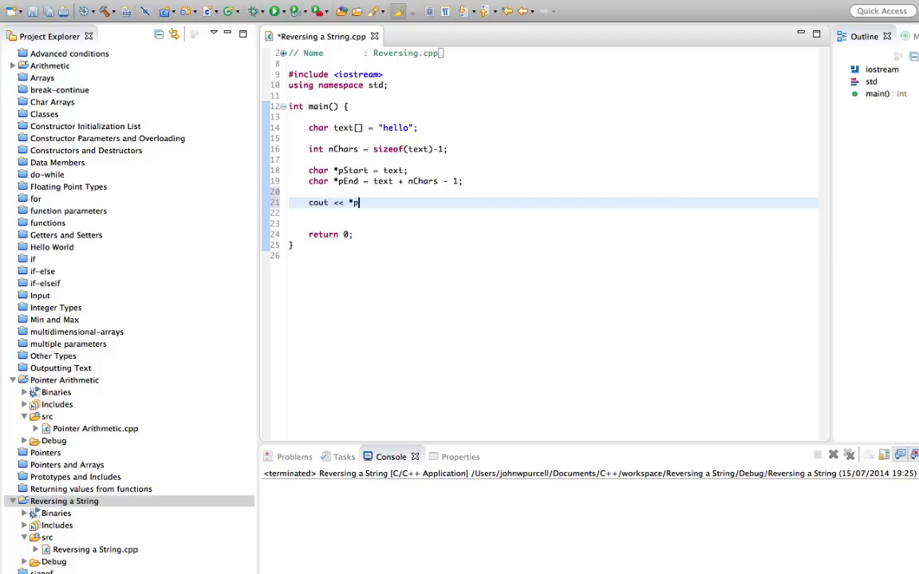
pyautogui.write('End <<')
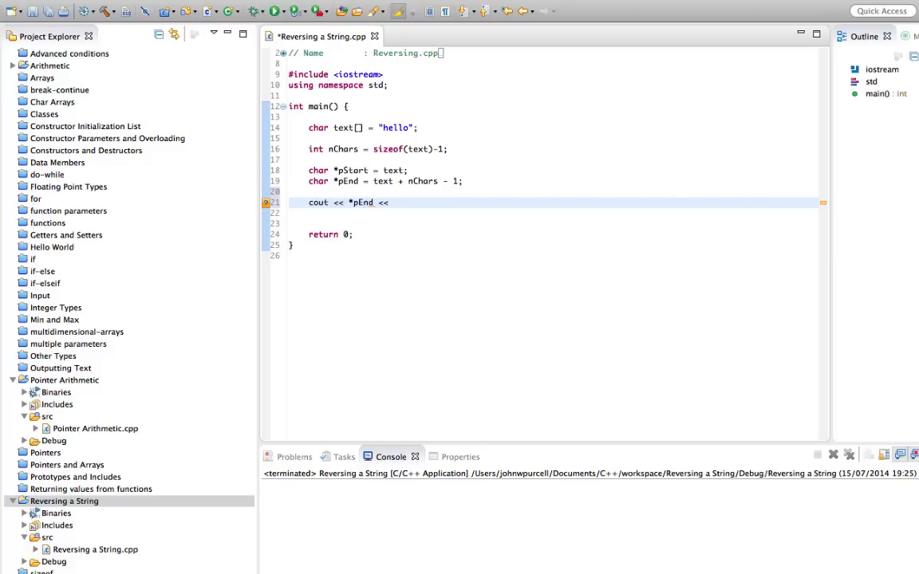
pyautogui.write('endl;')
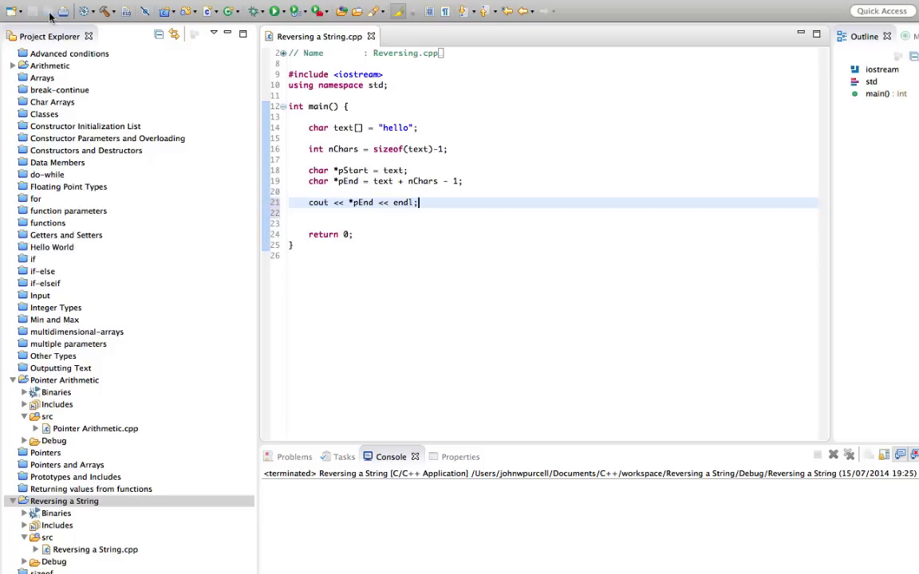
pyautogui.click(274, 11)
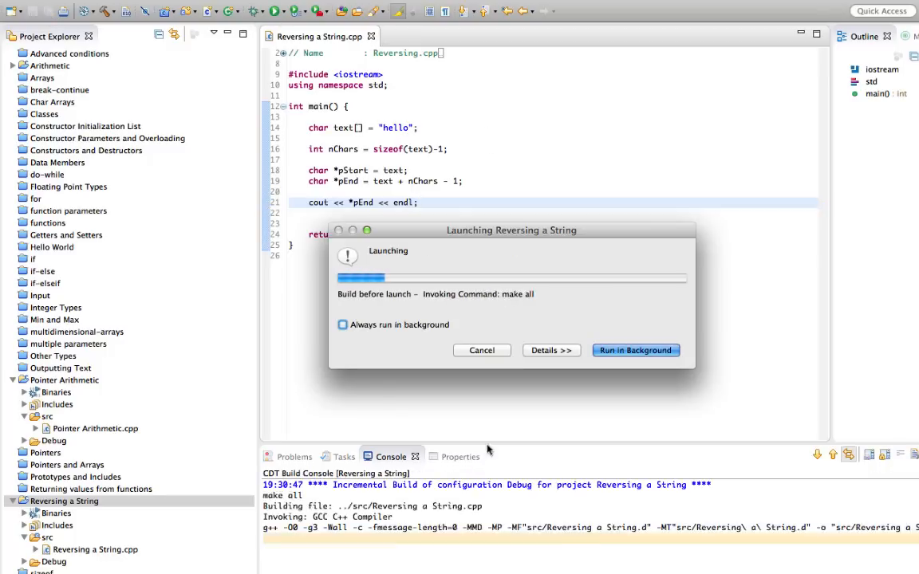
# Review the unused pStart warning, return to the console output, and select the cout line
pyautogui.click(635, 350)
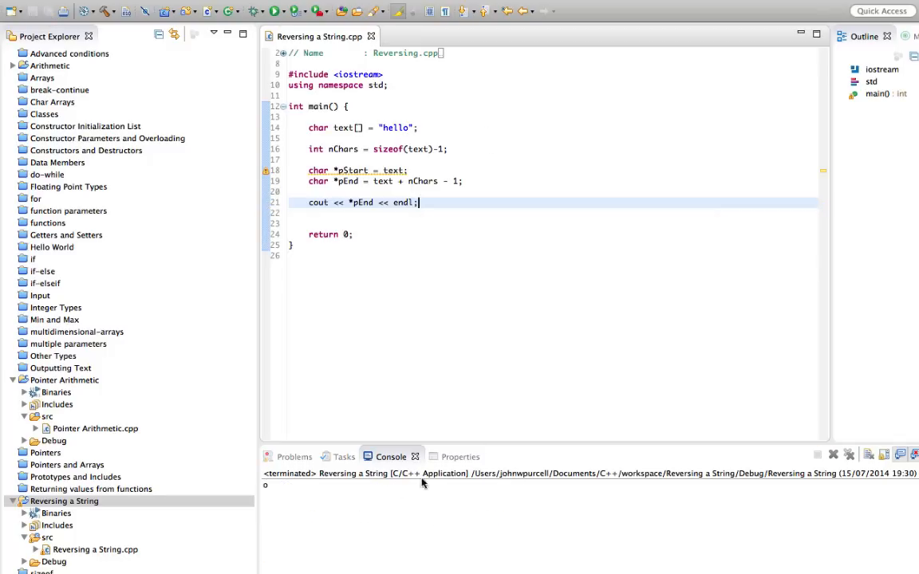
pyautogui.click(293, 456)
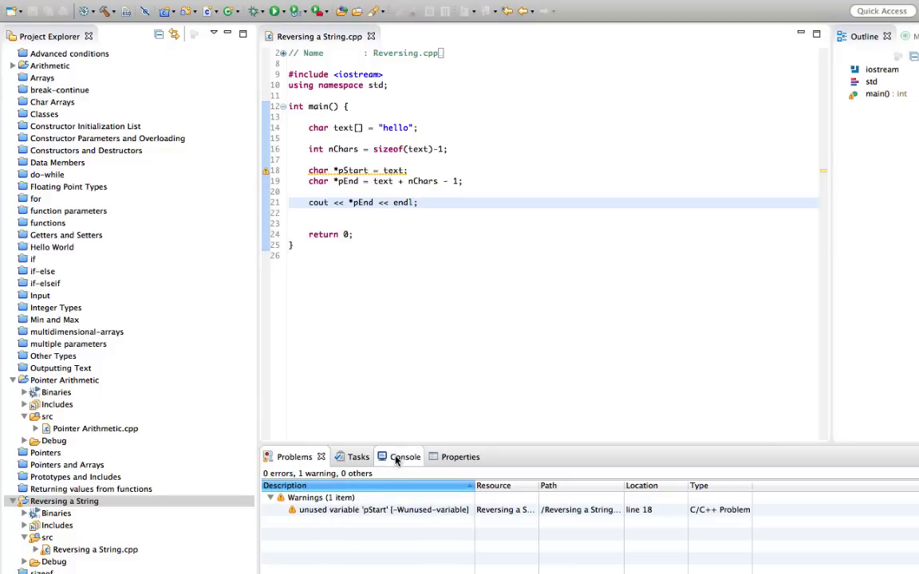
pyautogui.click(393, 456)
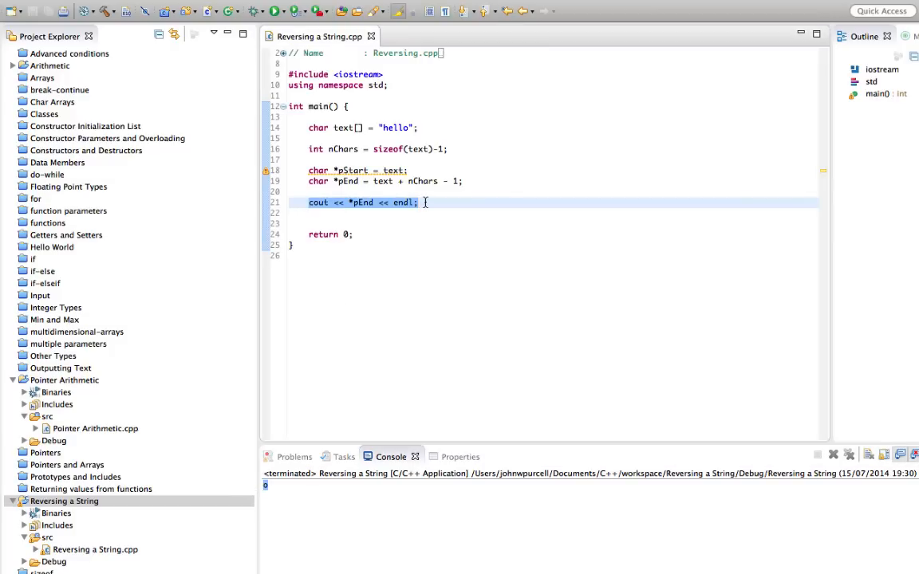
pyautogui.moveTo(382, 127)
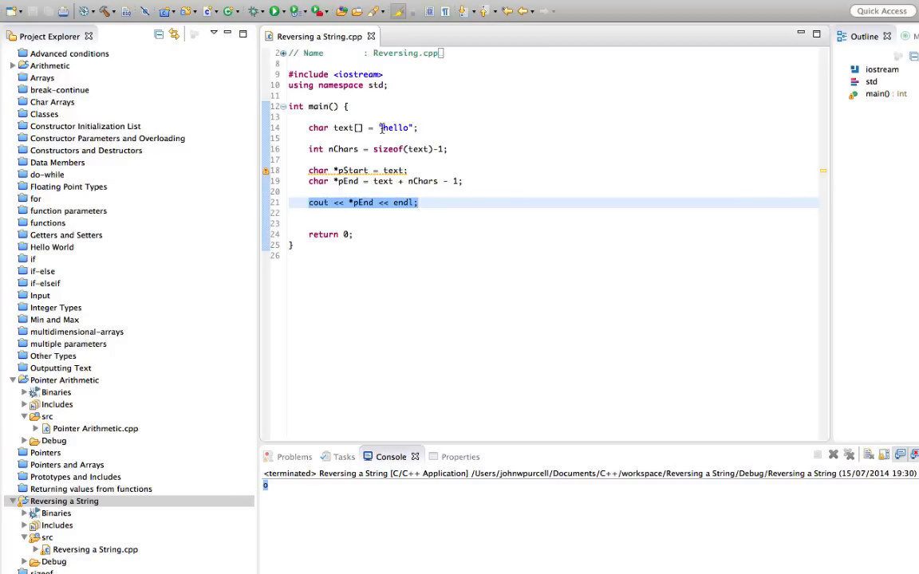
pyautogui.click(380, 128)
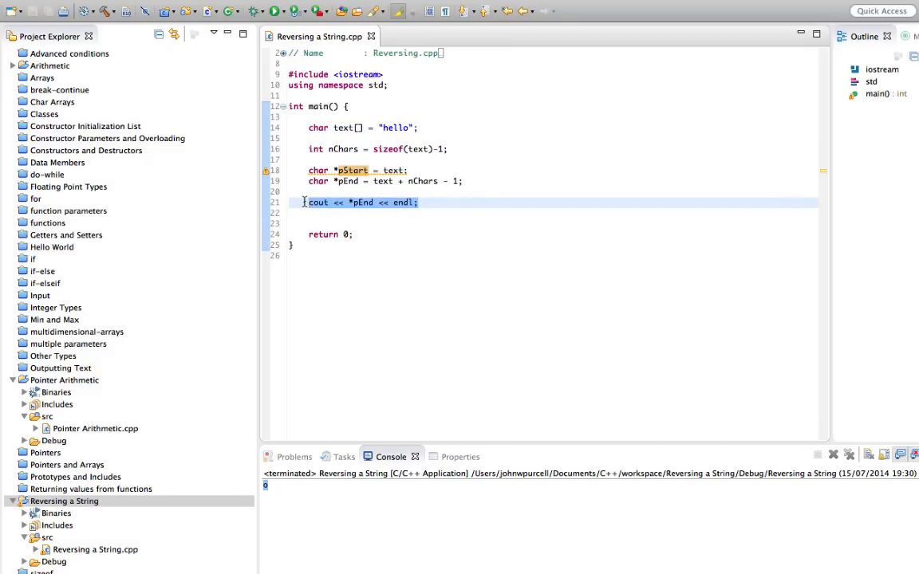
# Replace the cout line with while(pStart < pEnd) { pStart++; pEnd--; }
pyautogui.write('while')
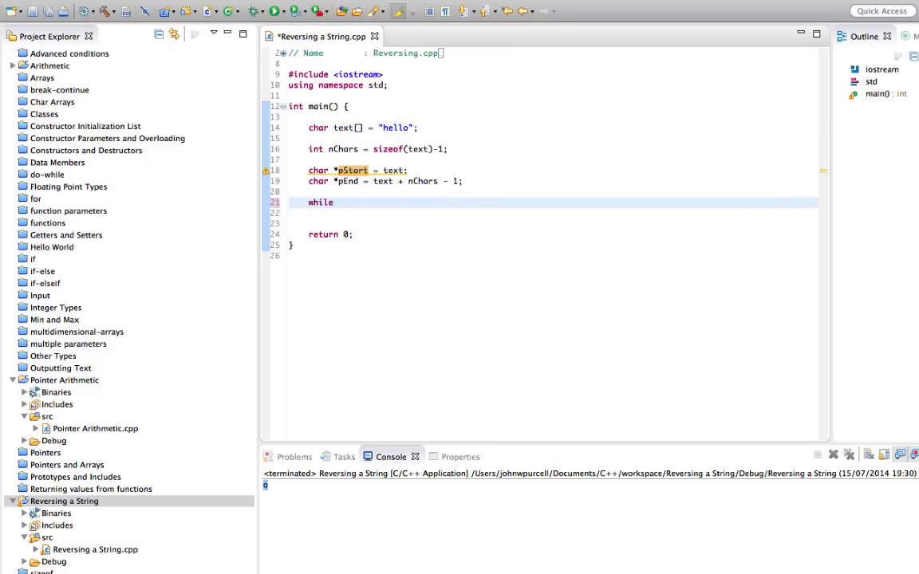
pyautogui.write('(pStar)')
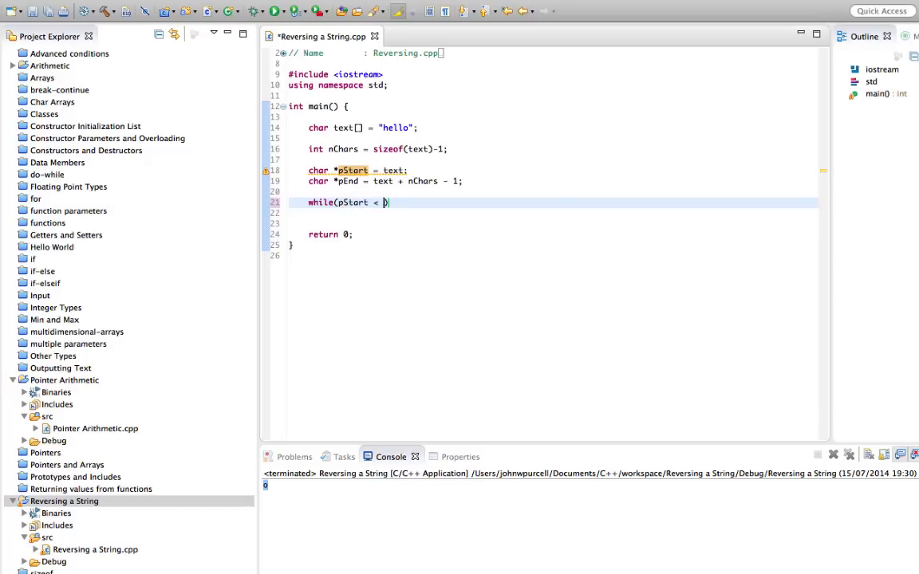
pyautogui.write('pEnd)')
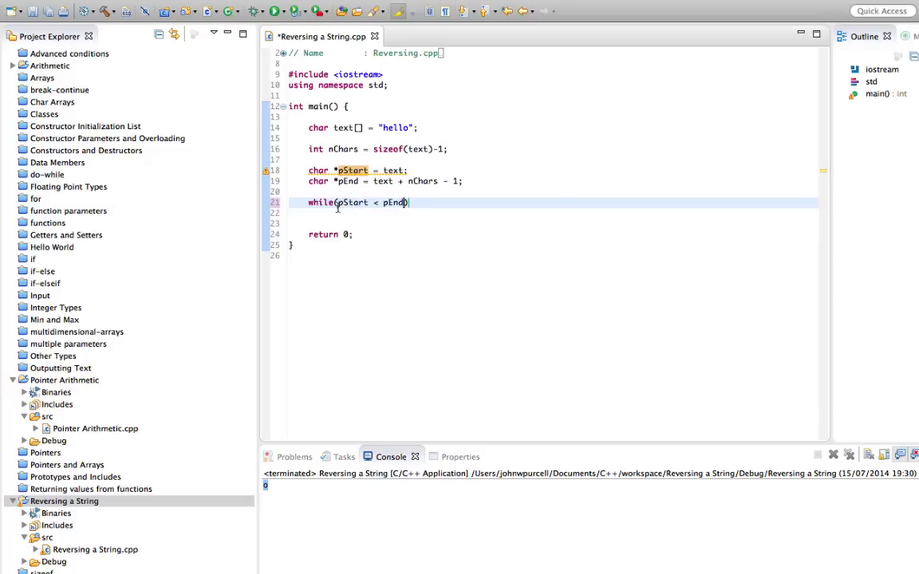
pyautogui.doubleClick(353, 201)
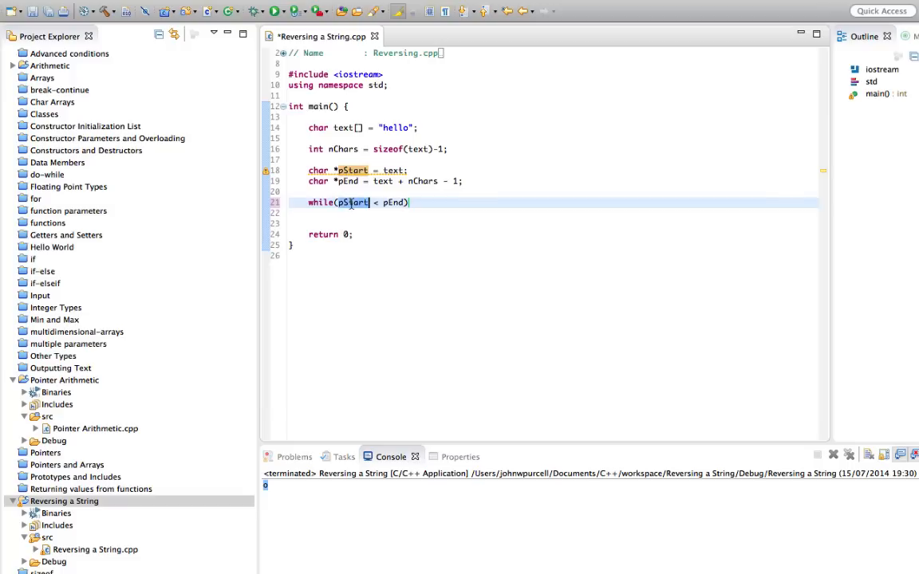
pyautogui.moveTo(476, 202)
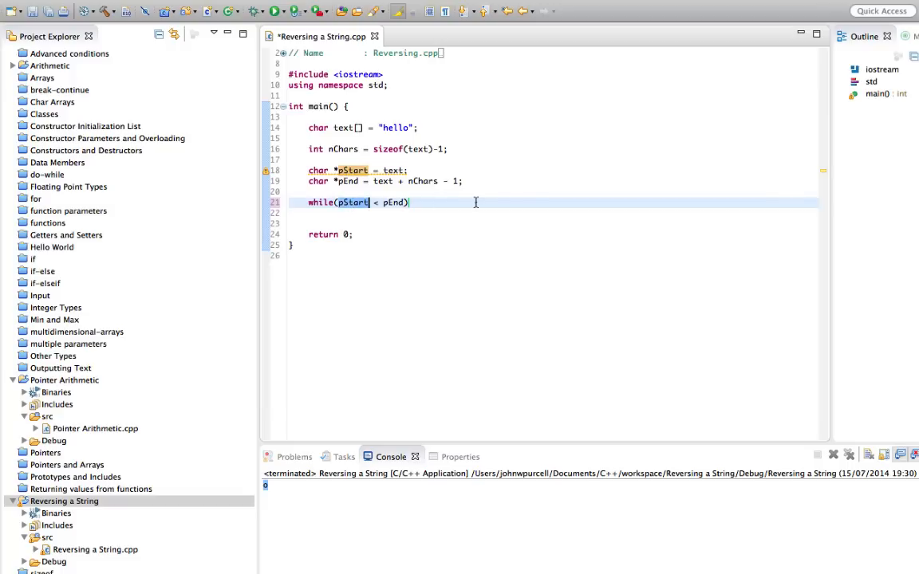
pyautogui.click(413, 202)
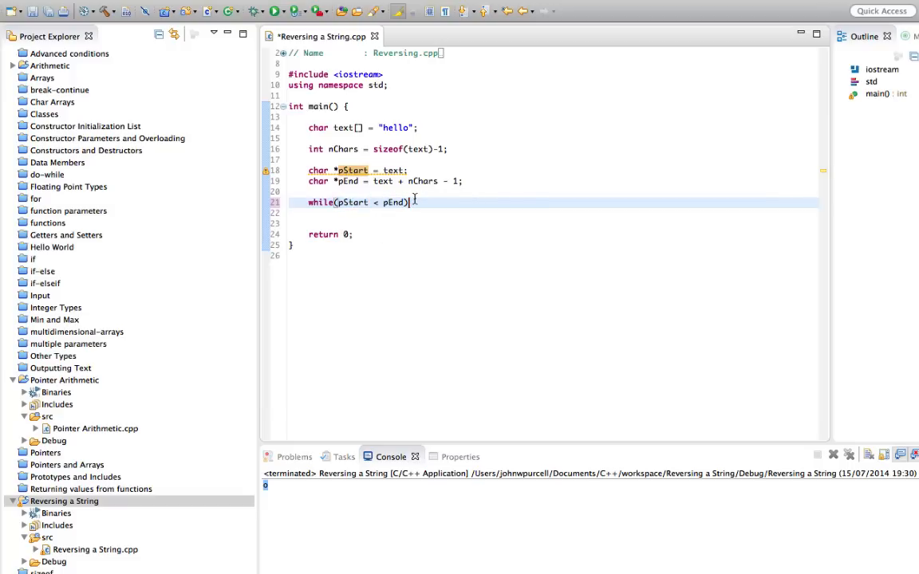
pyautogui.write('{')
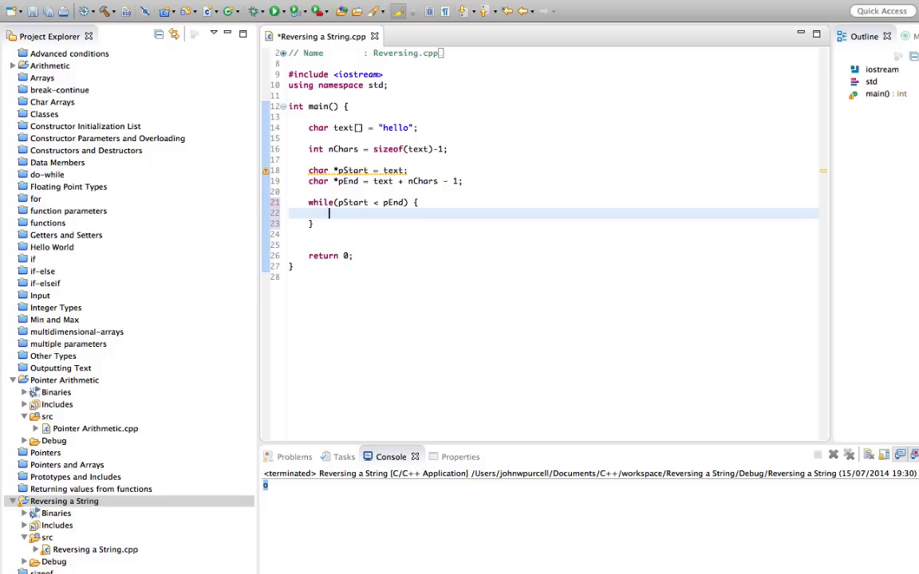
pyautogui.write('pStart')
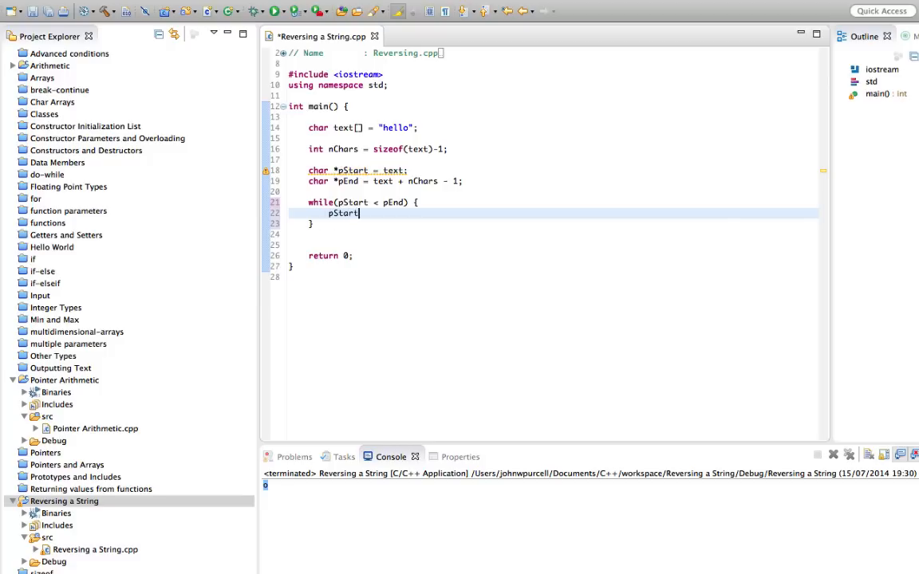
pyautogui.write('++;')
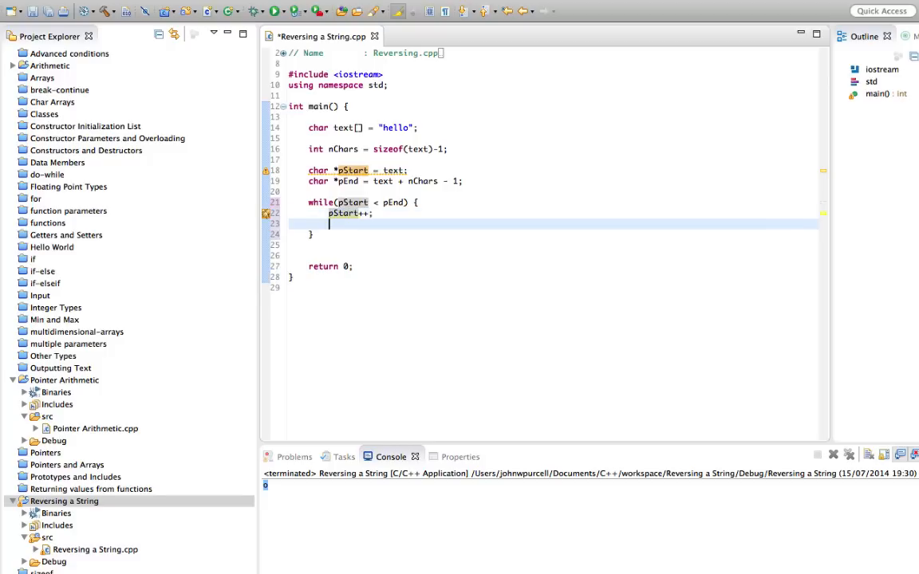
pyautogui.write('pEnd-')
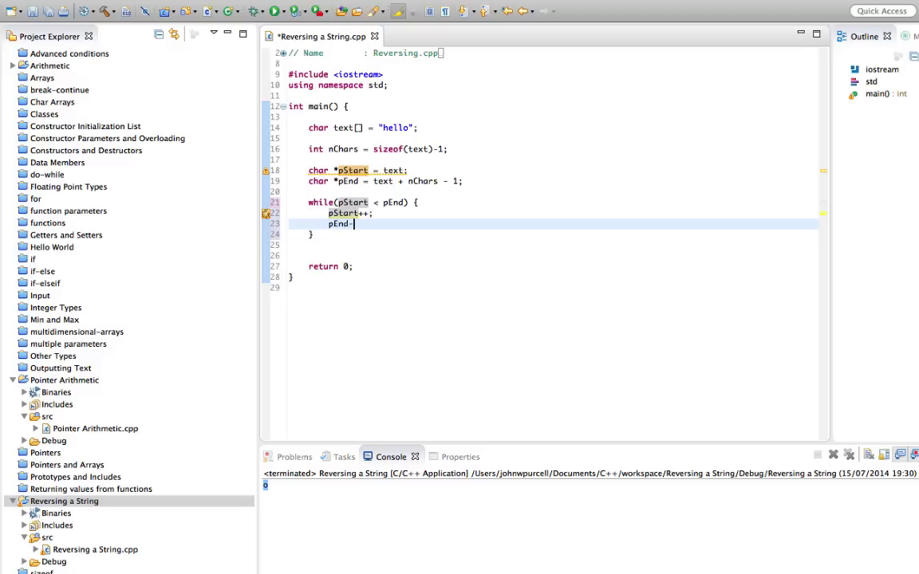
pyautogui.write('-;')
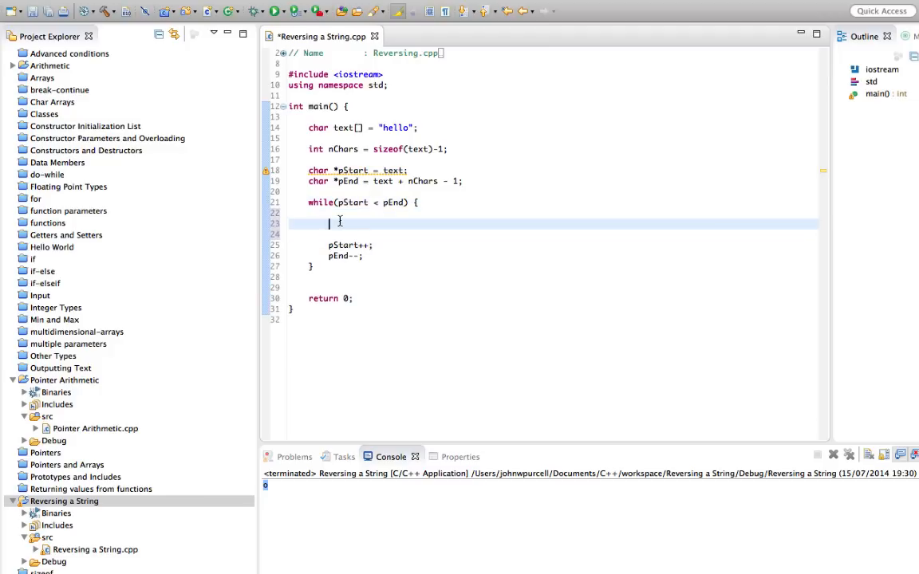
# Write *pStart = *pEnd; at the top of the loop body, fixing a typo
pyautogui.write('*pStart')
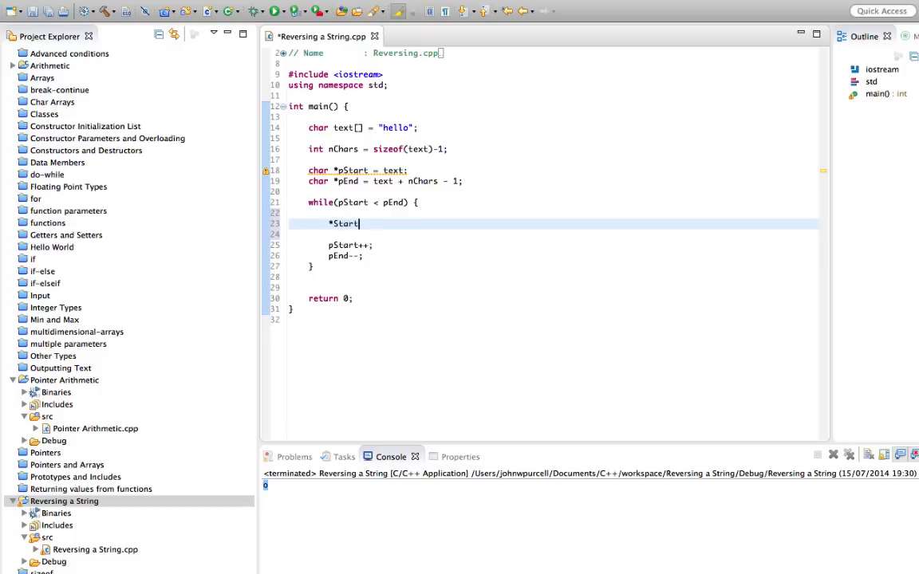
pyautogui.press('BackSpace')
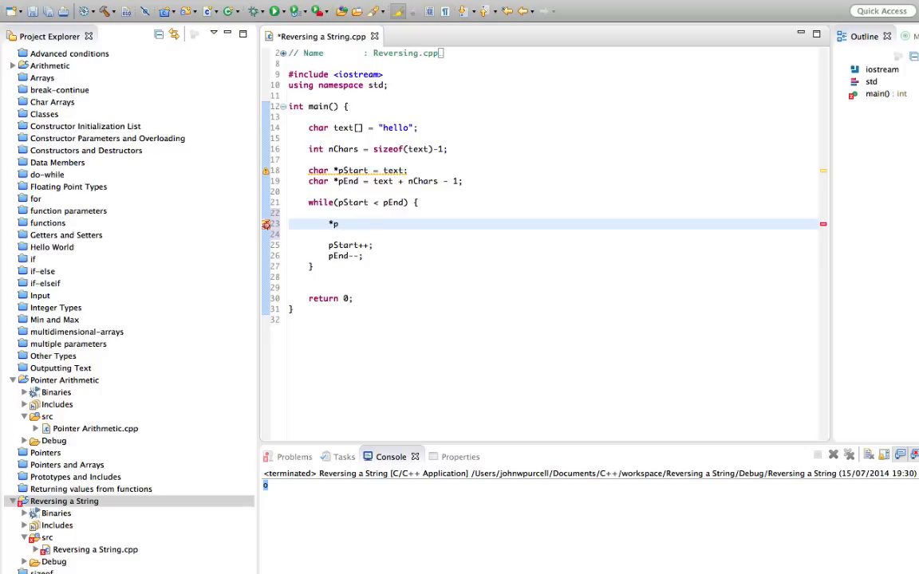
pyautogui.write('Start =')
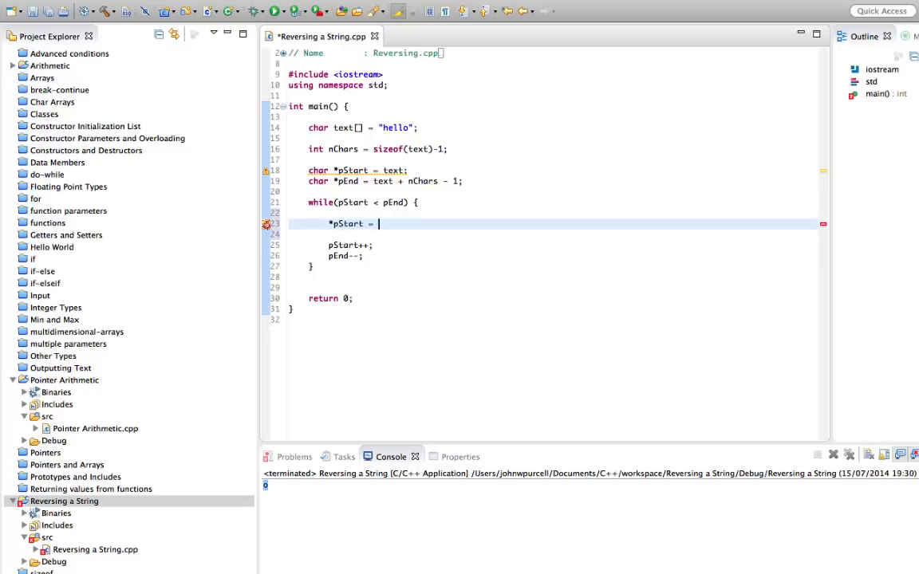
pyautogui.write('*')
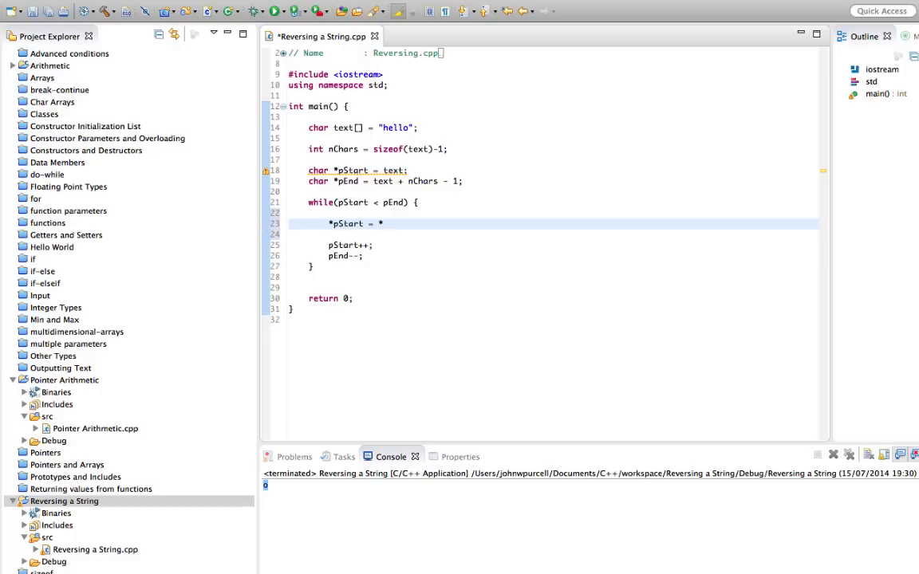
pyautogui.write('pEnd')
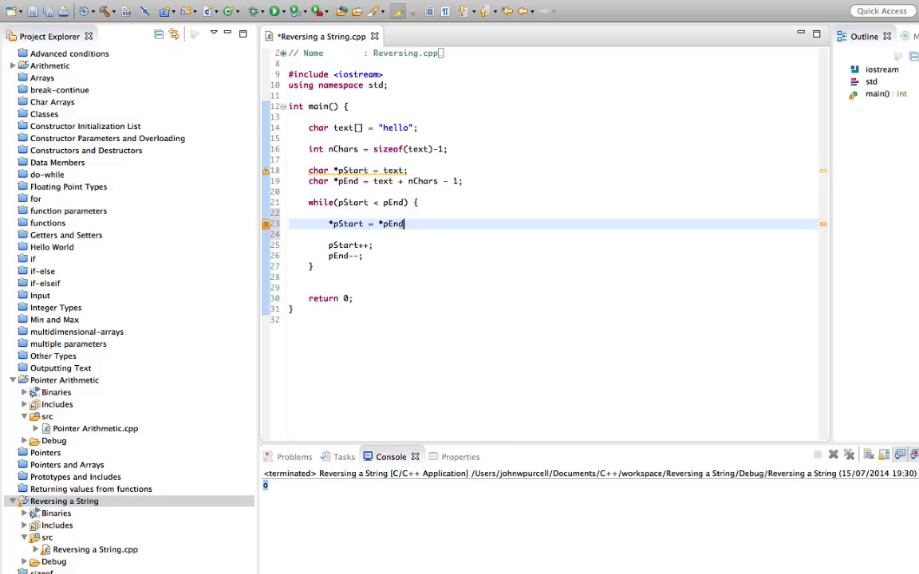
pyautogui.write(';')
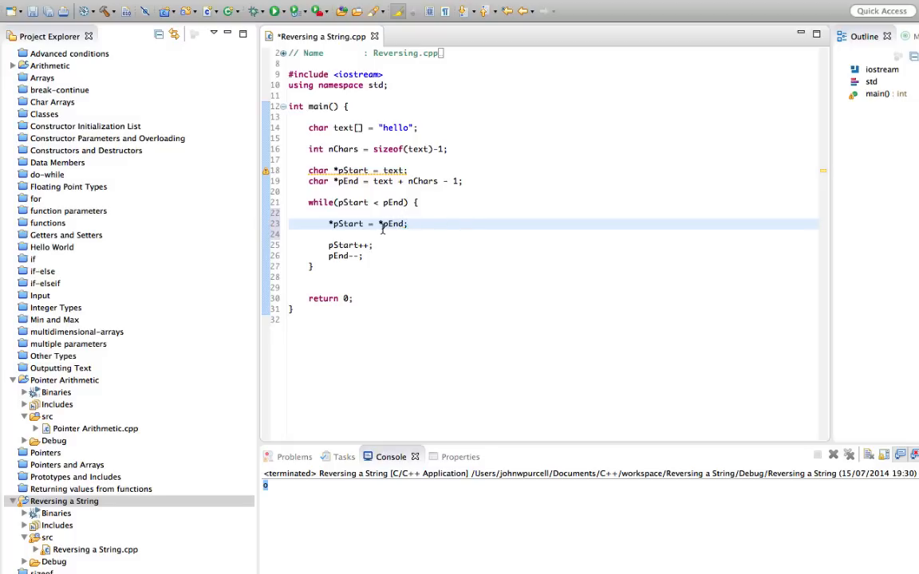
pyautogui.moveTo(332, 224)
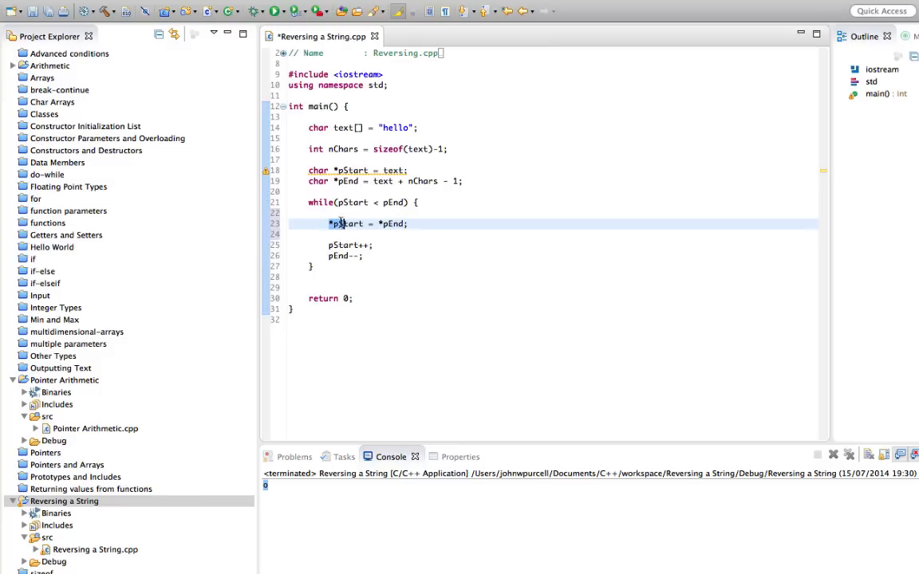
pyautogui.moveTo(347, 224)
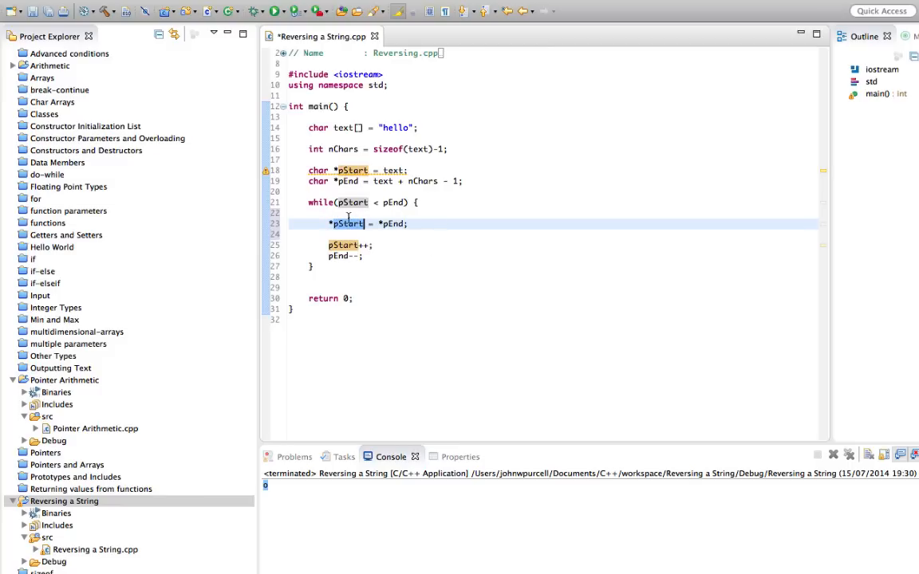
pyautogui.moveTo(346, 223)
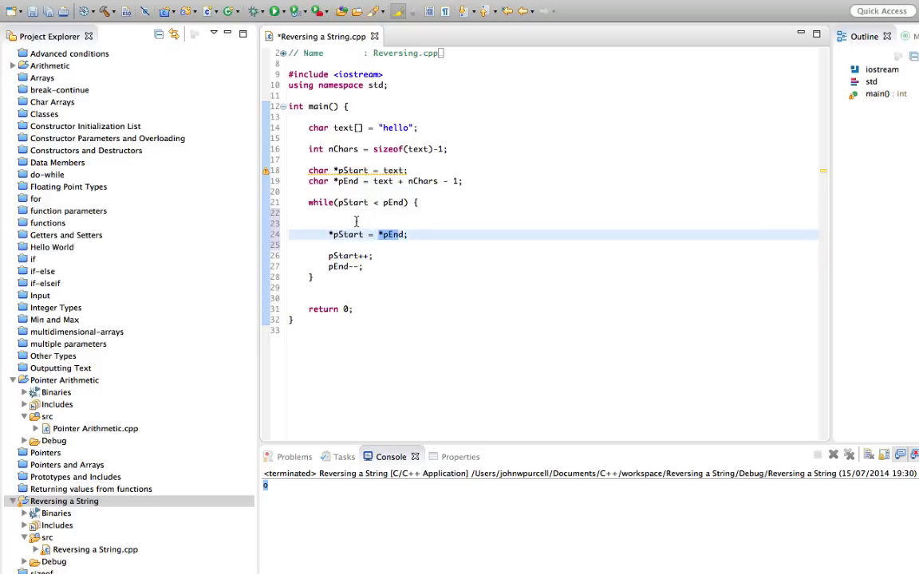
# Add char save = *pStart; before the copy and *pEnd = save; after it
pyautogui.write('char sav')
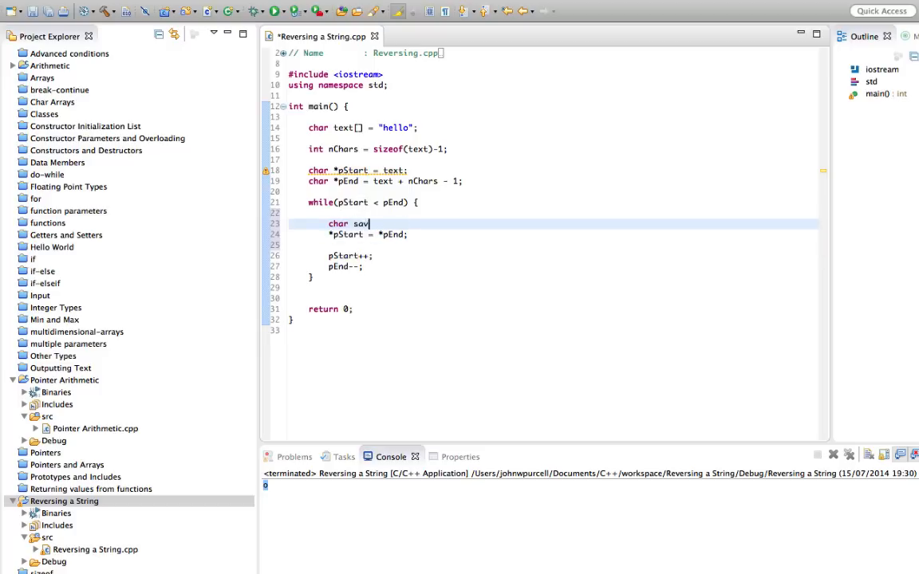
pyautogui.write('= *')
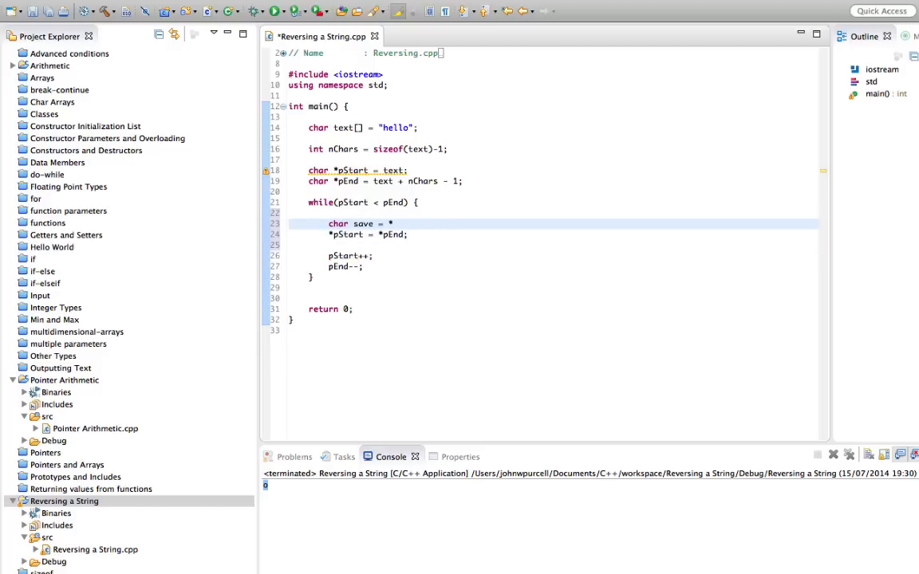
pyautogui.write('pEnd;')
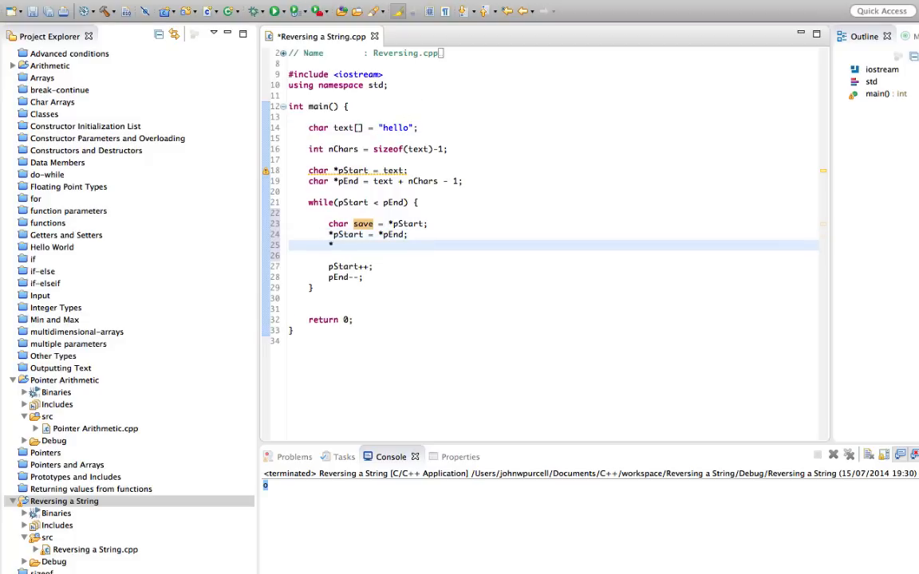
pyautogui.write('P')
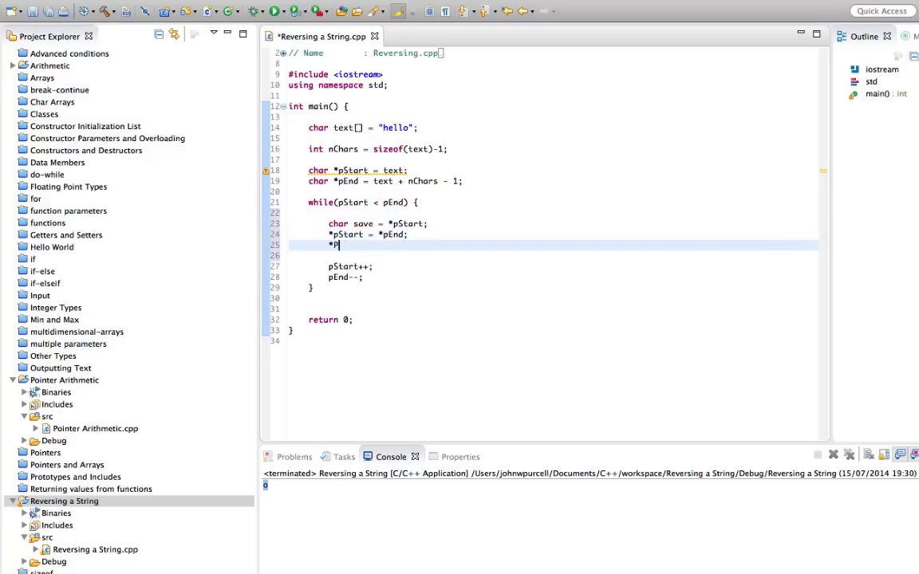
pyautogui.write('End = s')
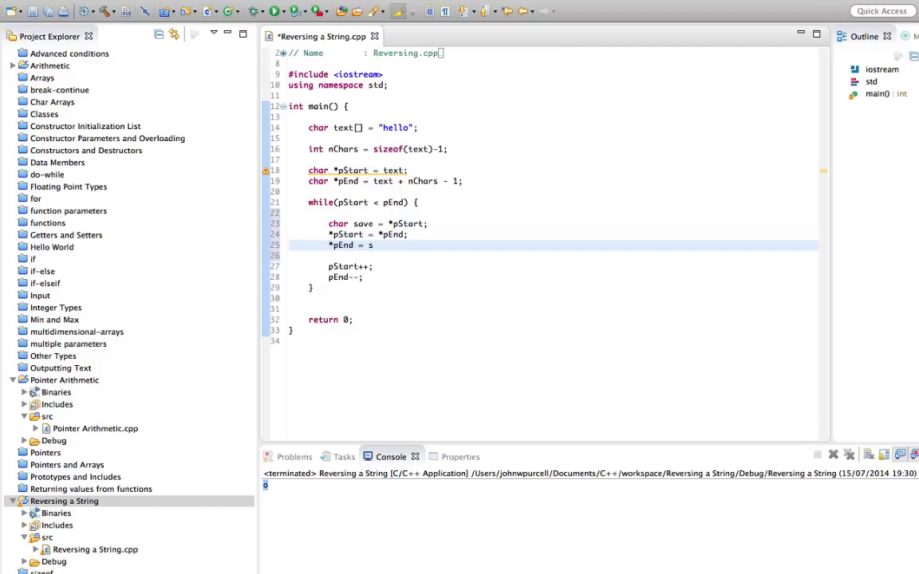
pyautogui.write('ave;')
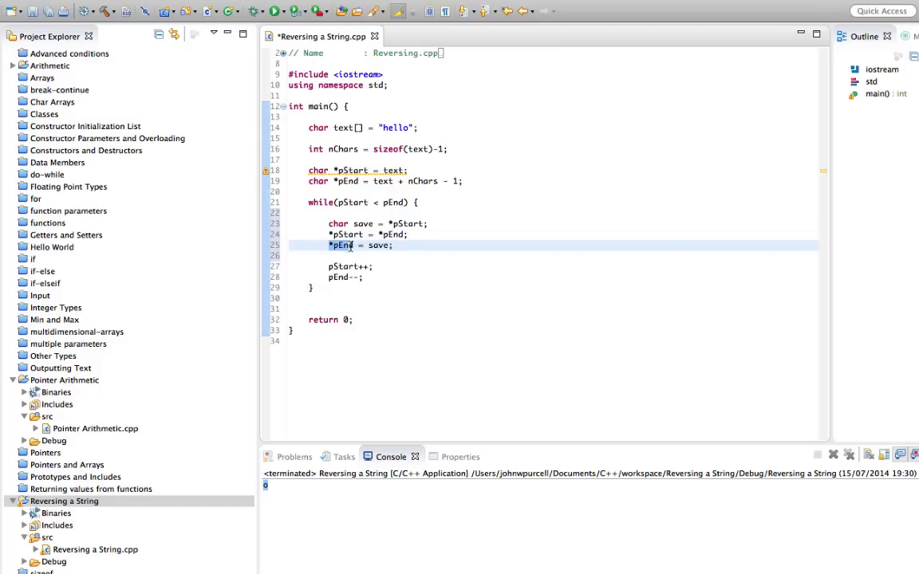
pyautogui.moveTo(393, 148)
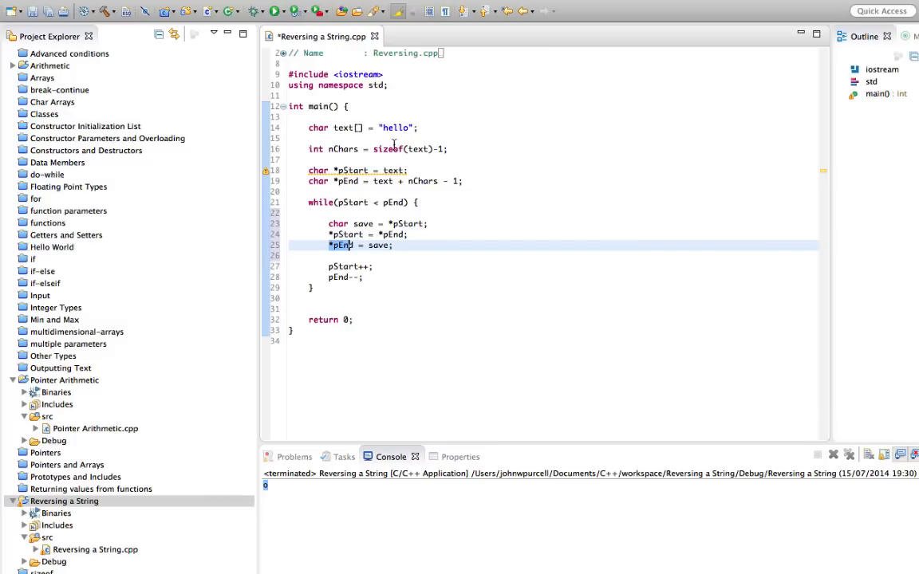
pyautogui.click(407, 127)
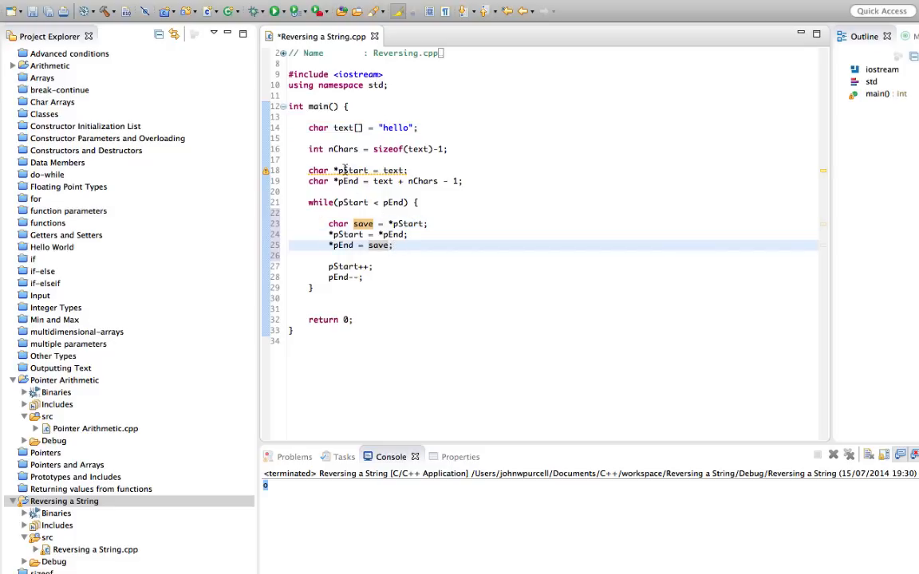
# Add blank lines after the loop's closing brace, before return 0
pyautogui.click(351, 170)
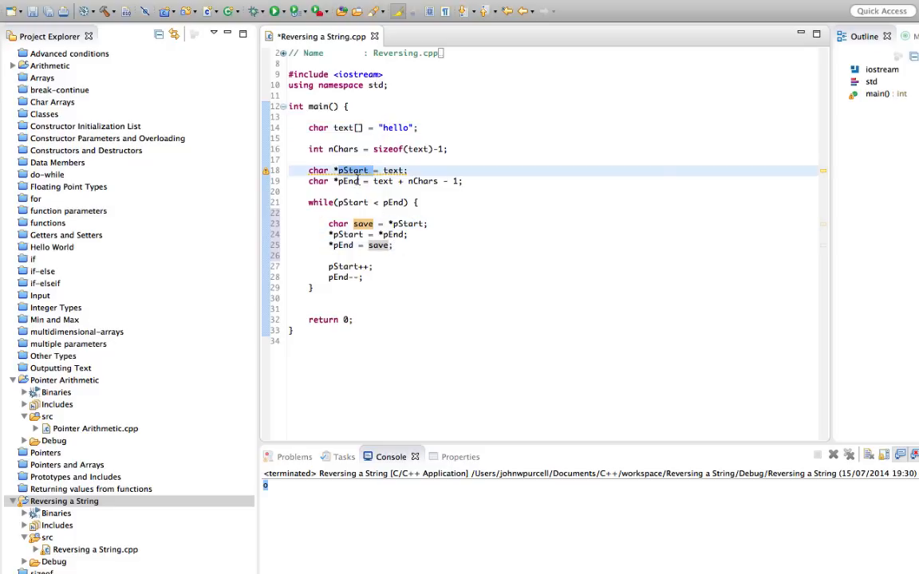
pyautogui.click(367, 181)
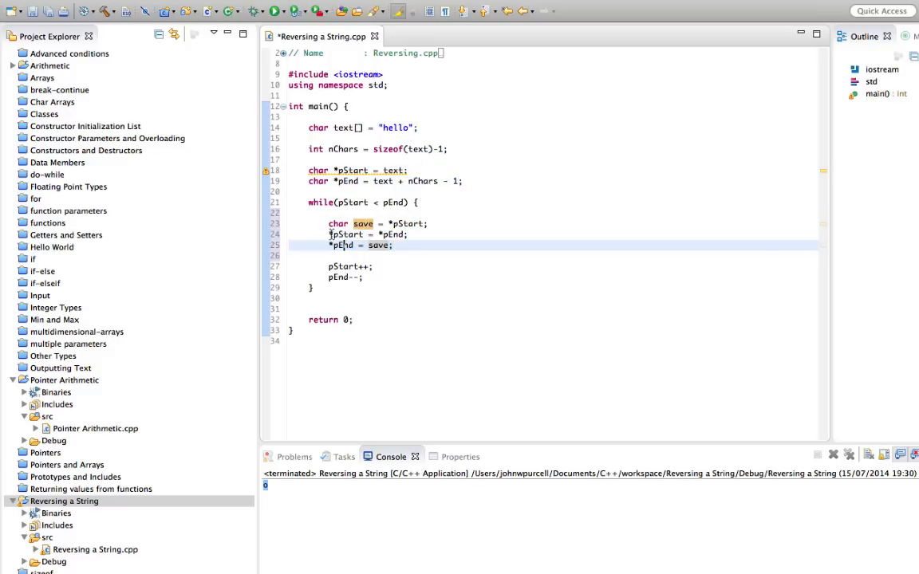
pyautogui.moveTo(327, 223); pyautogui.dragTo(392, 244)
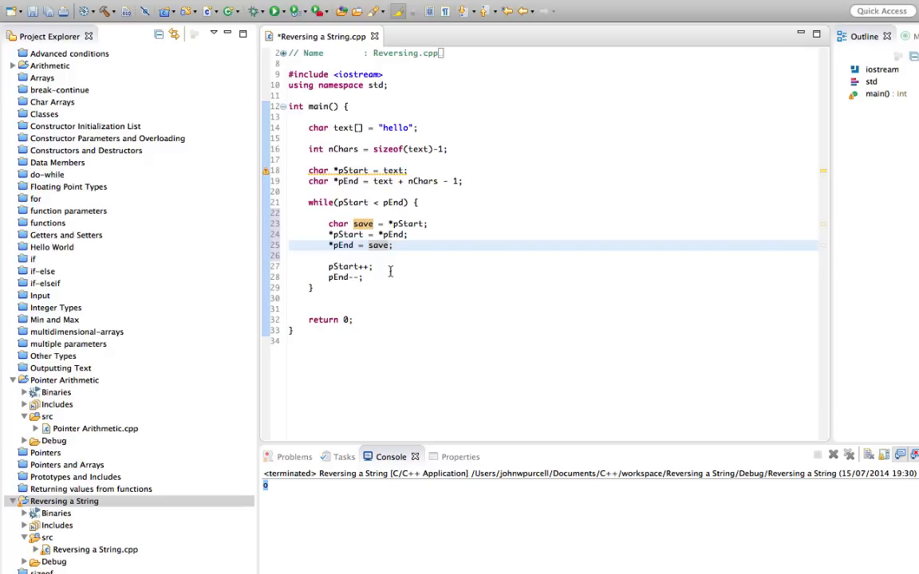
pyautogui.moveTo(374, 244)
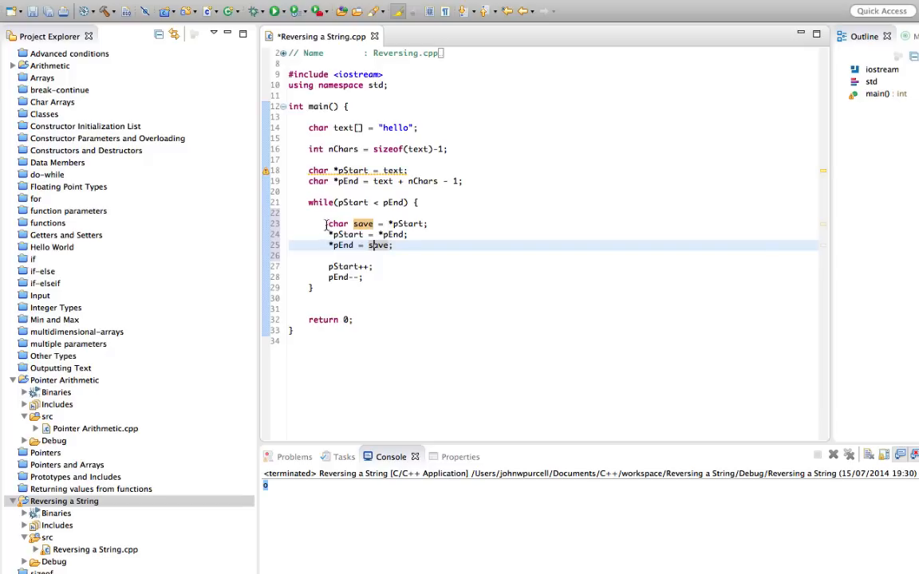
pyautogui.moveTo(328, 235); pyautogui.dragTo(395, 245)
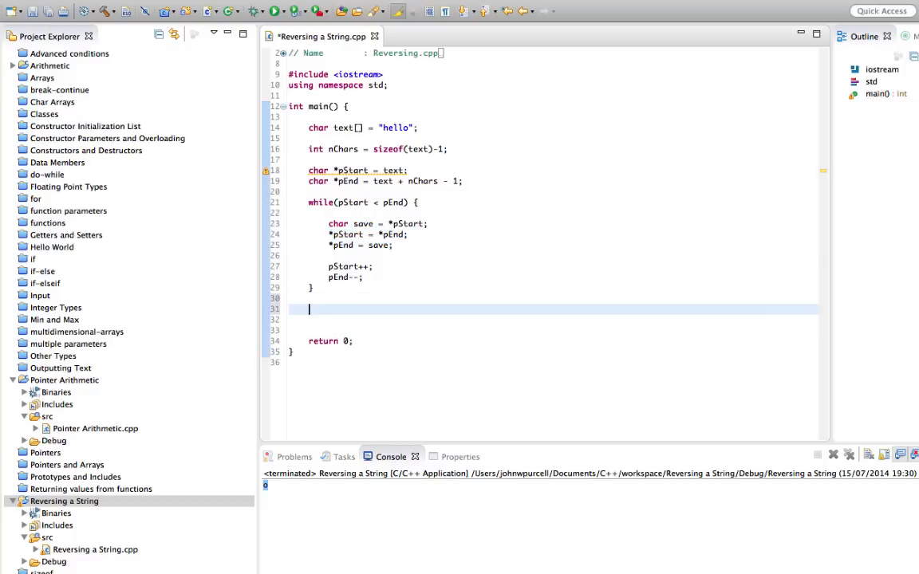
# Add cout << text << endl; after the loop and run, printing 'olleh'
pyautogui.write('cout <<')
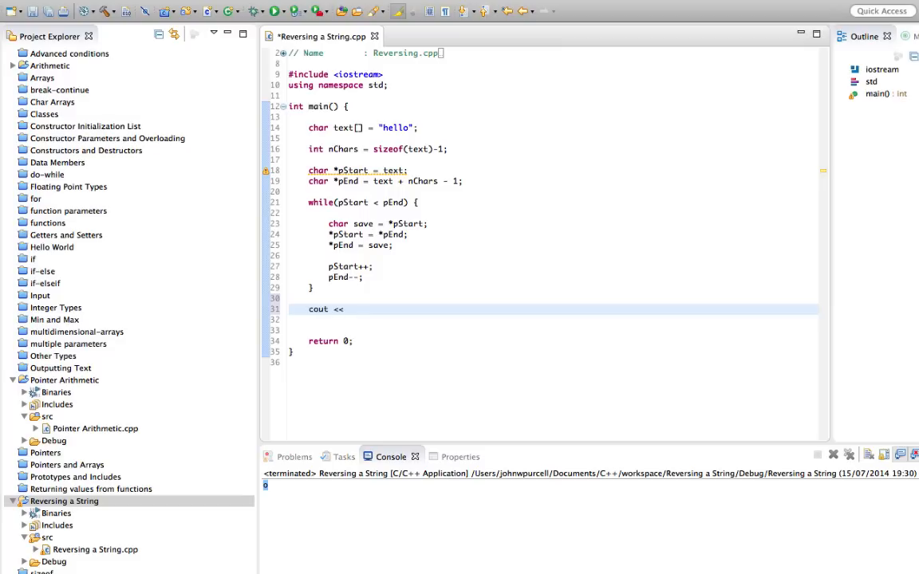
pyautogui.write('text')
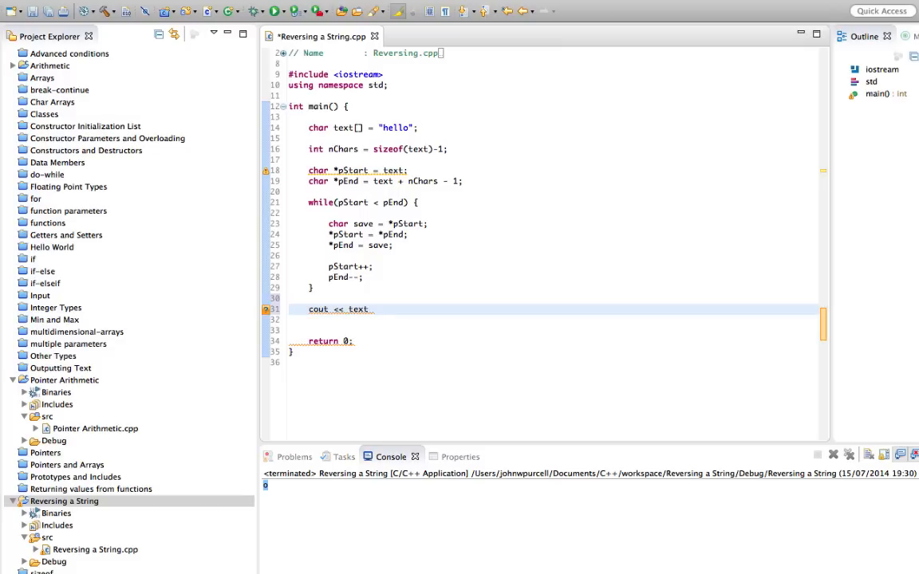
pyautogui.write('<< endl')
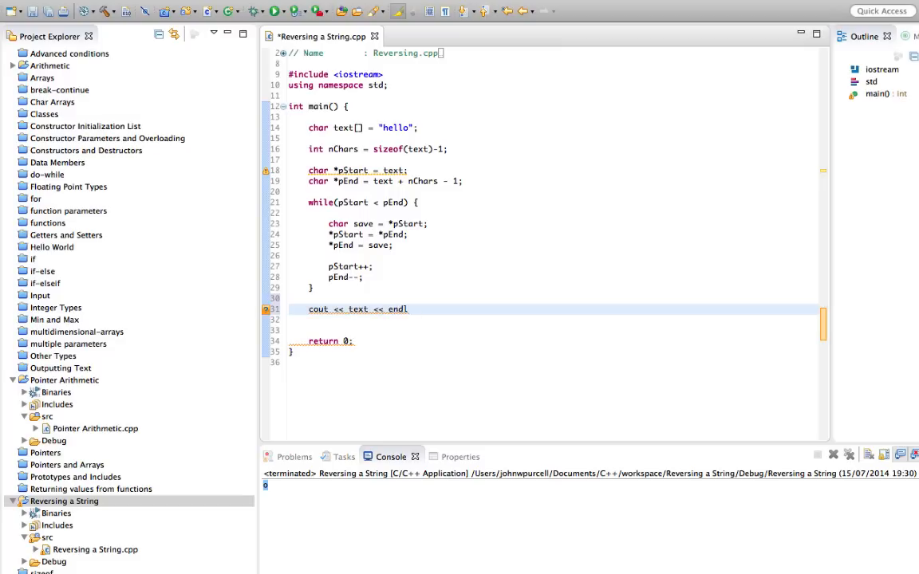
pyautogui.write(';')
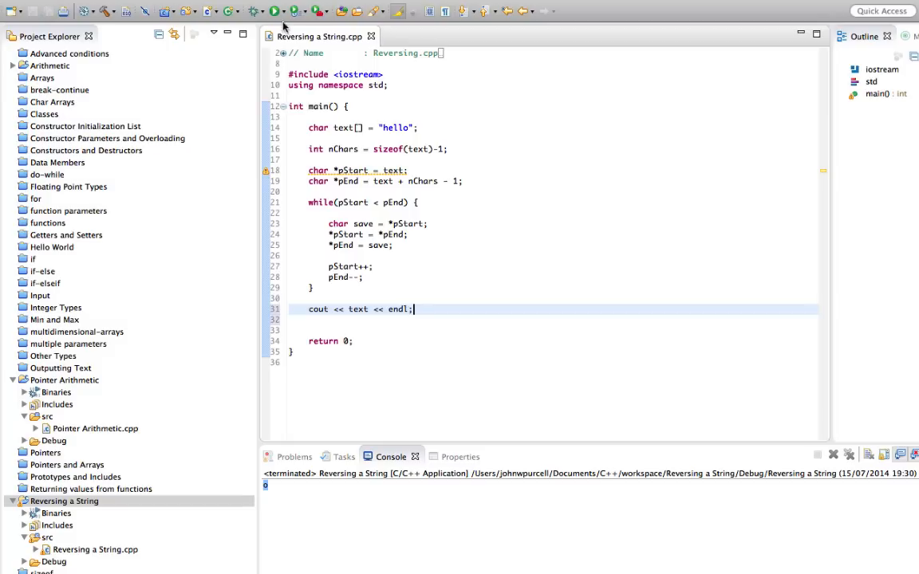
pyautogui.click(275, 11)
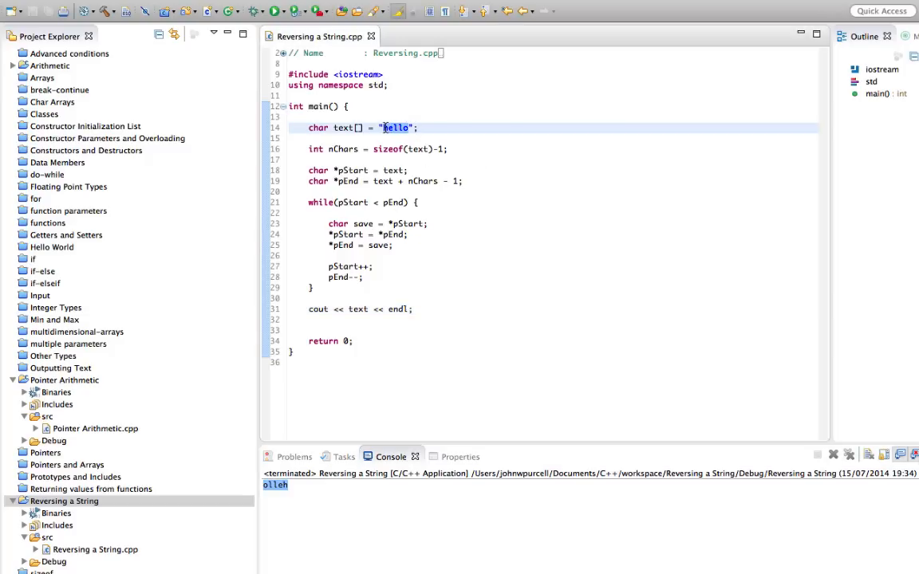
# Delete 'hello' so text is an empty string, rerun it, and highlight the while loop
pyautogui.press('Delete')
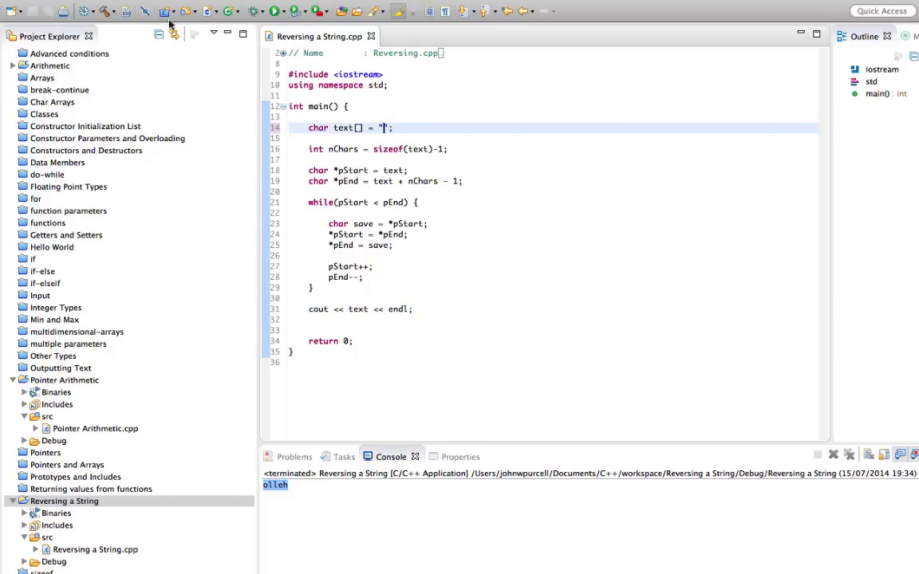
pyautogui.click(273, 11)
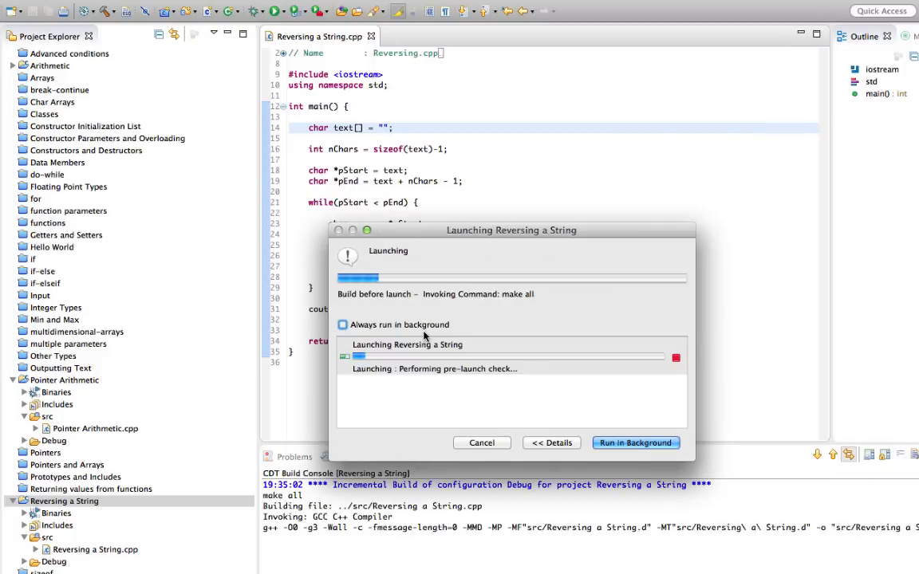
pyautogui.click(635, 442)
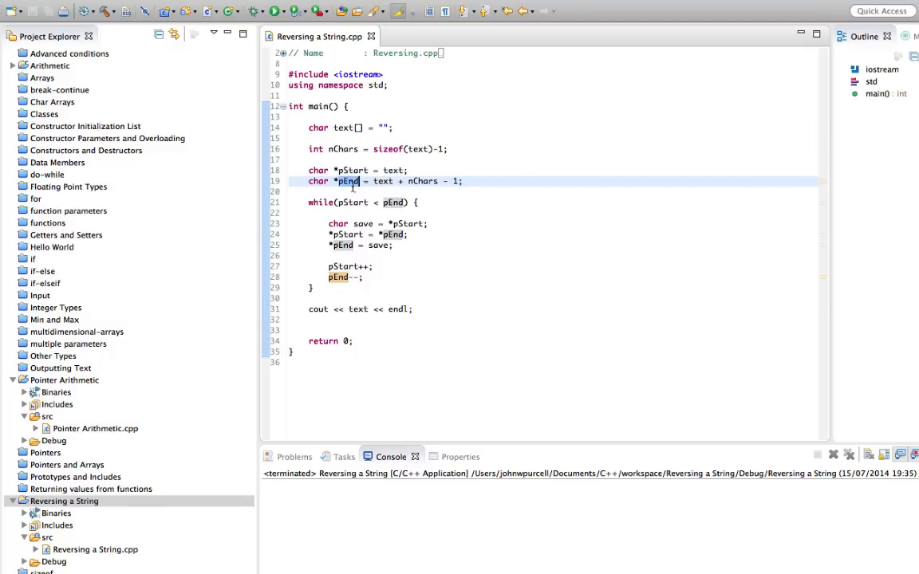
pyautogui.moveTo(309, 202); pyautogui.dragTo(392, 245)
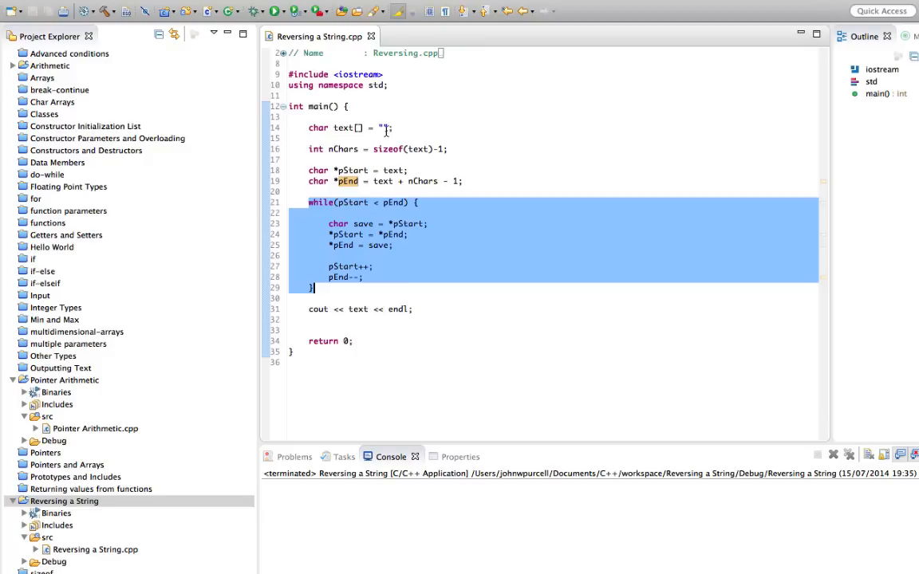
# Set the string to 'h', review sizeof(text) and the while loop, and rerun it
pyautogui.write('h')
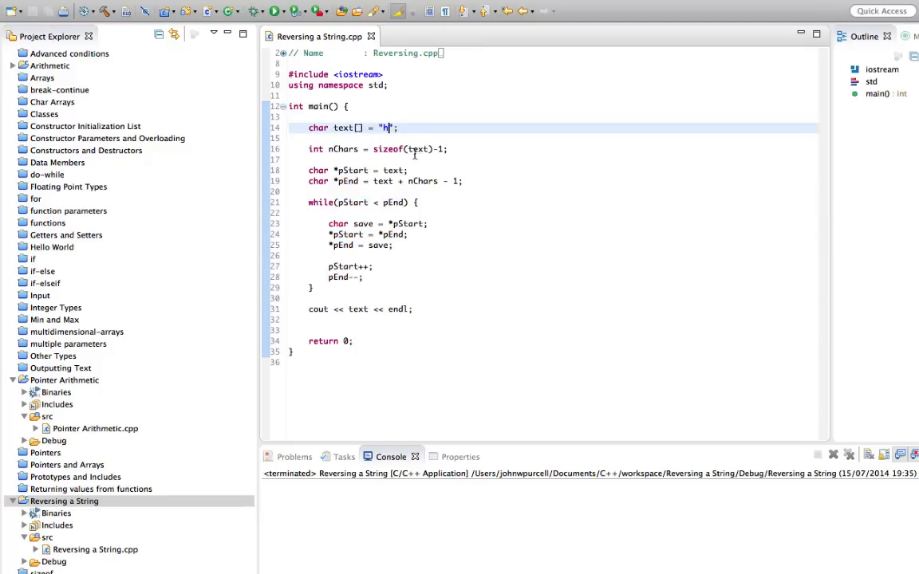
pyautogui.doubleClick(403, 149)
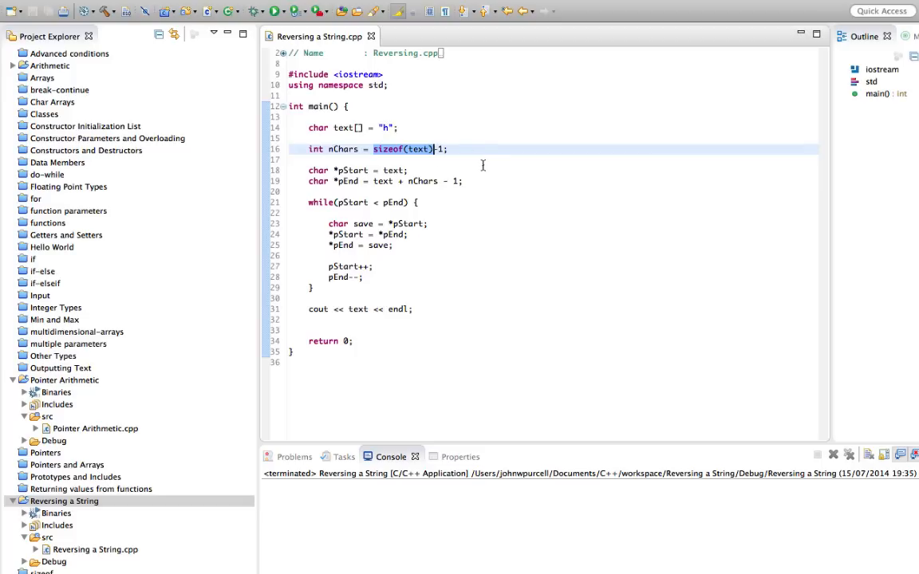
pyautogui.moveTo(465, 153)
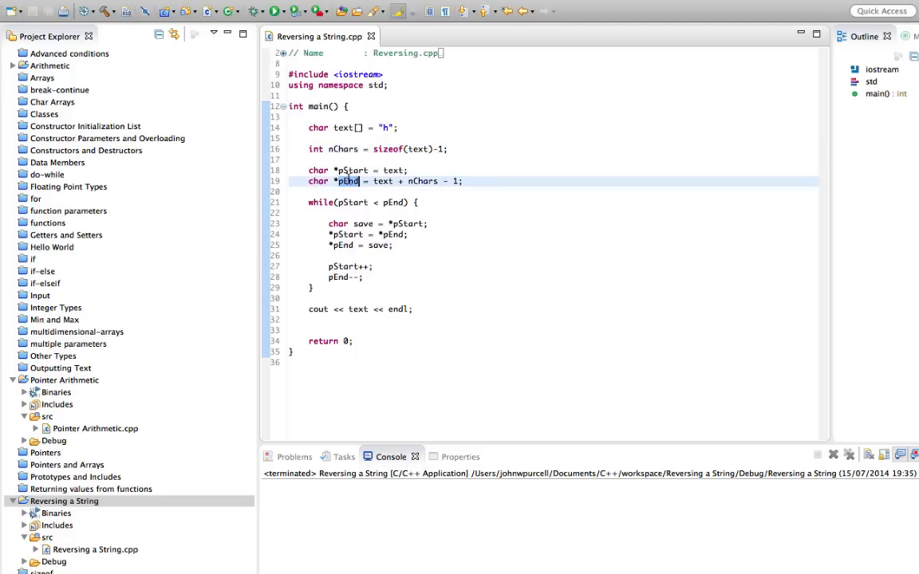
pyautogui.moveTo(383, 181)
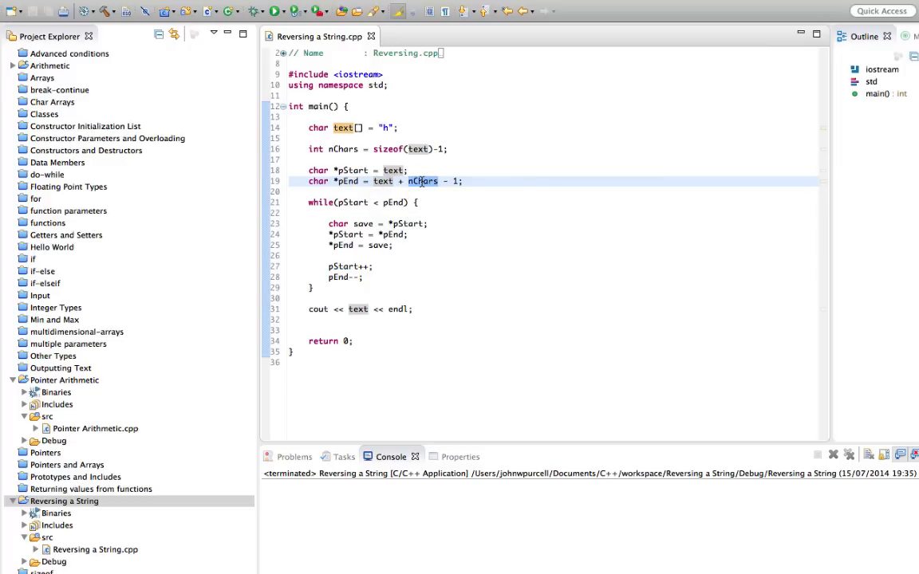
pyautogui.click(423, 181)
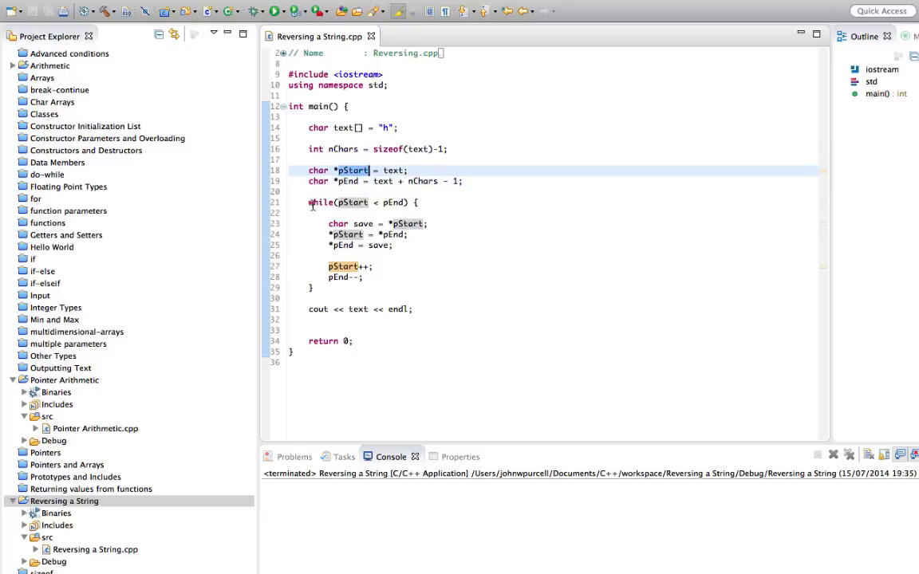
pyautogui.moveTo(310, 202); pyautogui.dragTo(315, 287)
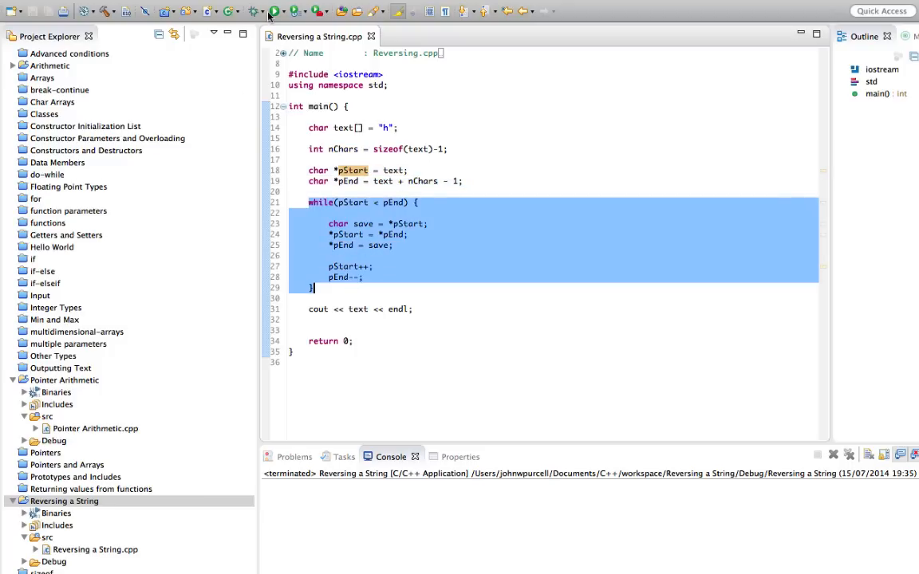
pyautogui.click(273, 11)
pyautogui.write('e')
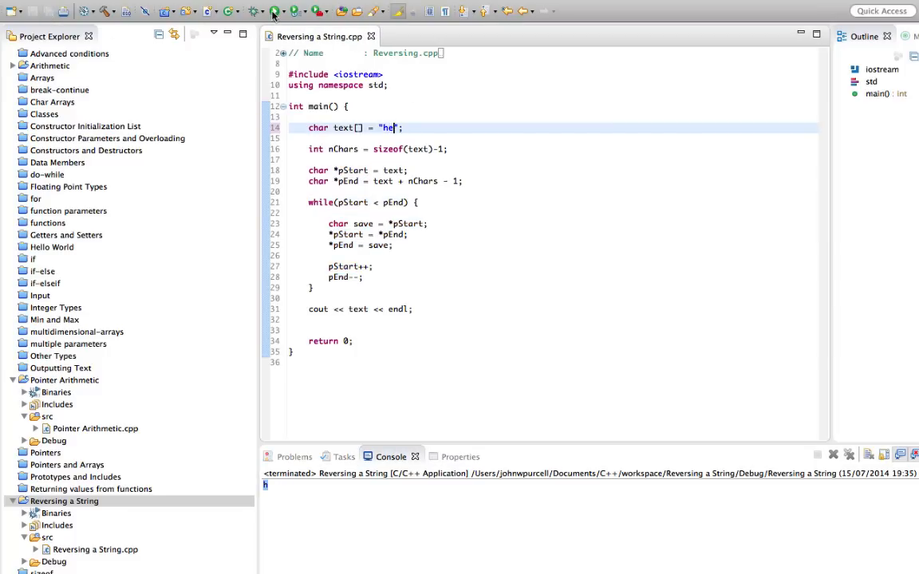
# Run with 'he', change the literal to 'Hello there!', and rerun it
pyautogui.click(274, 11)
pyautogui.write('Hello ')
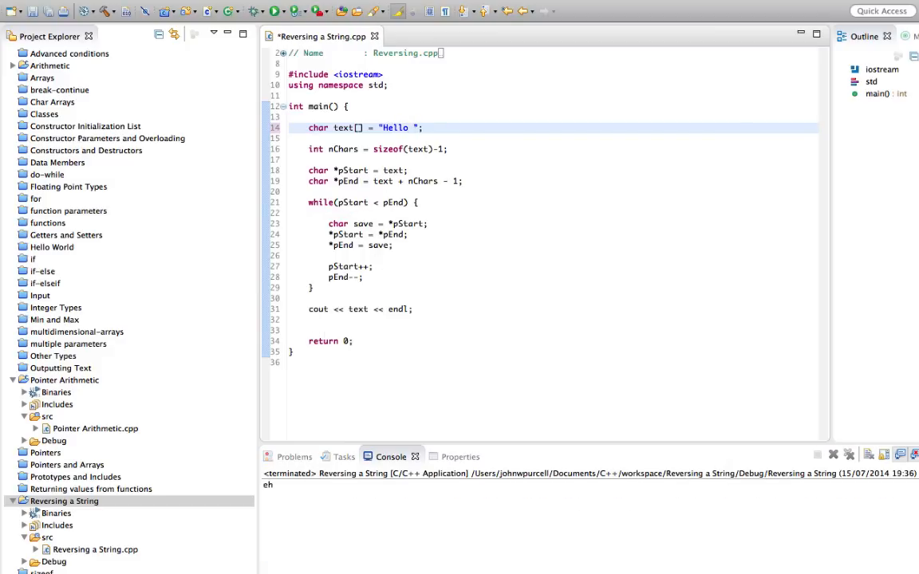
pyautogui.write('there!')
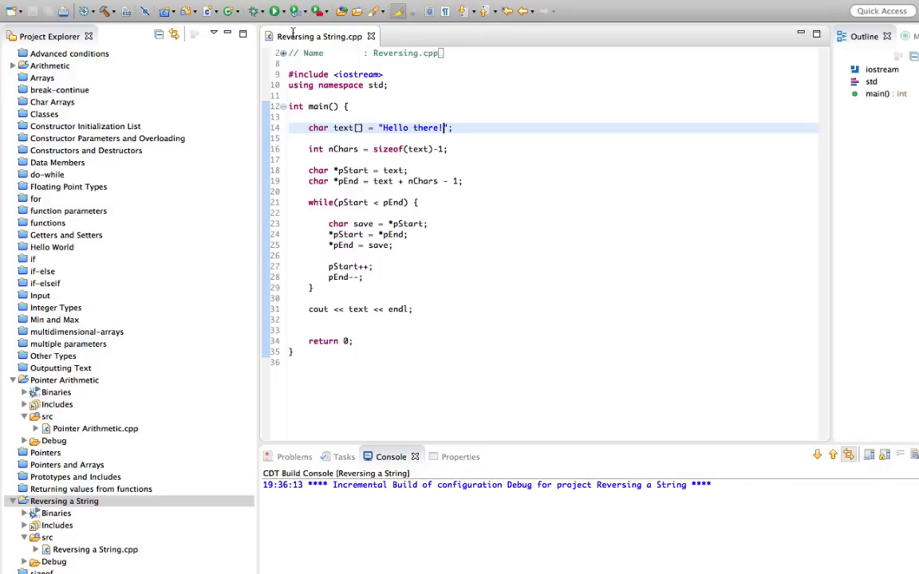
pyautogui.click(274, 11)
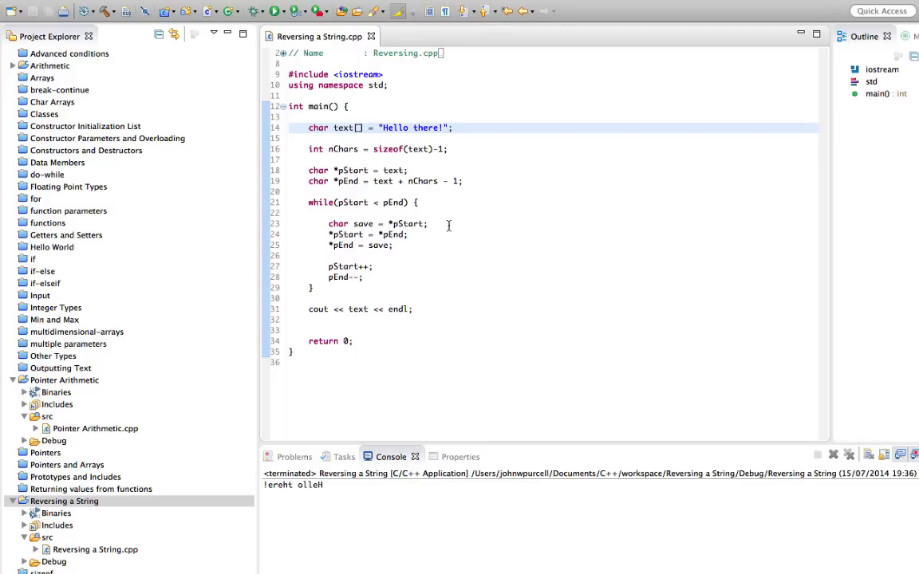
pyautogui.moveTo(329, 224); pyautogui.dragTo(365, 276)
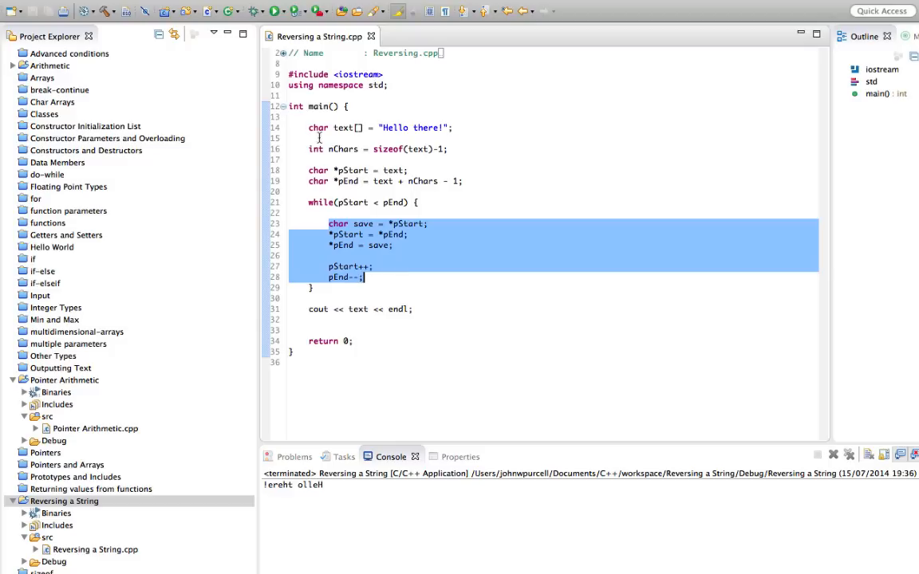
pyautogui.click(304, 127)
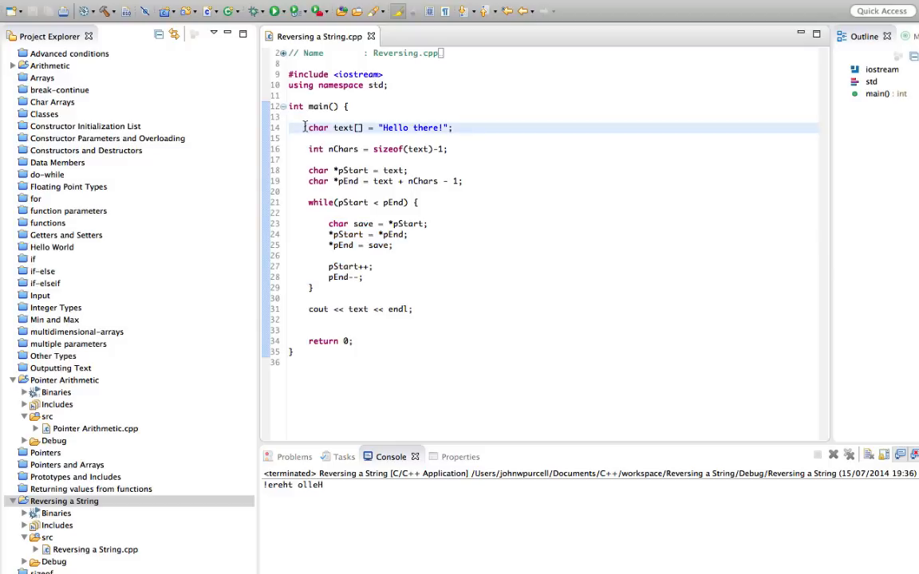
pyautogui.moveTo(305, 127); pyautogui.dragTo(420, 309)
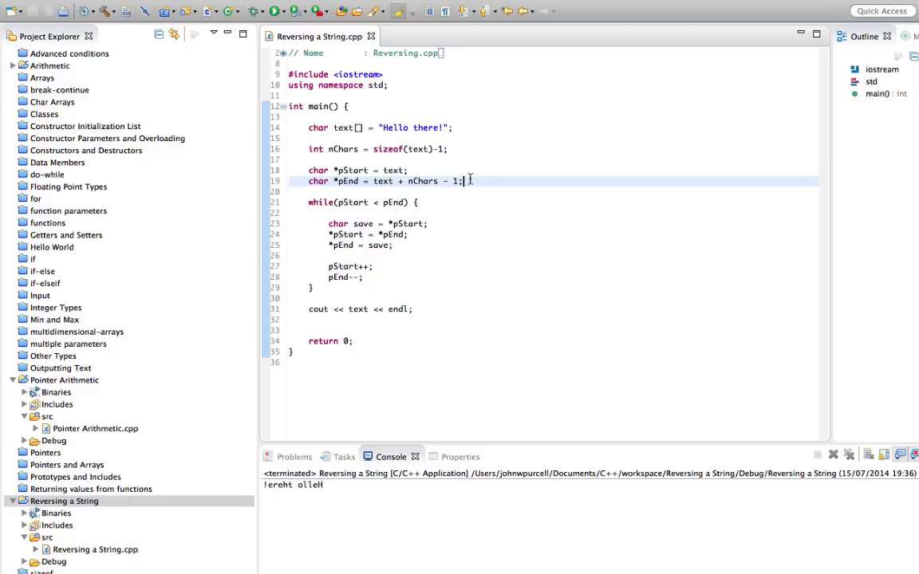
pyautogui.moveTo(463, 181)
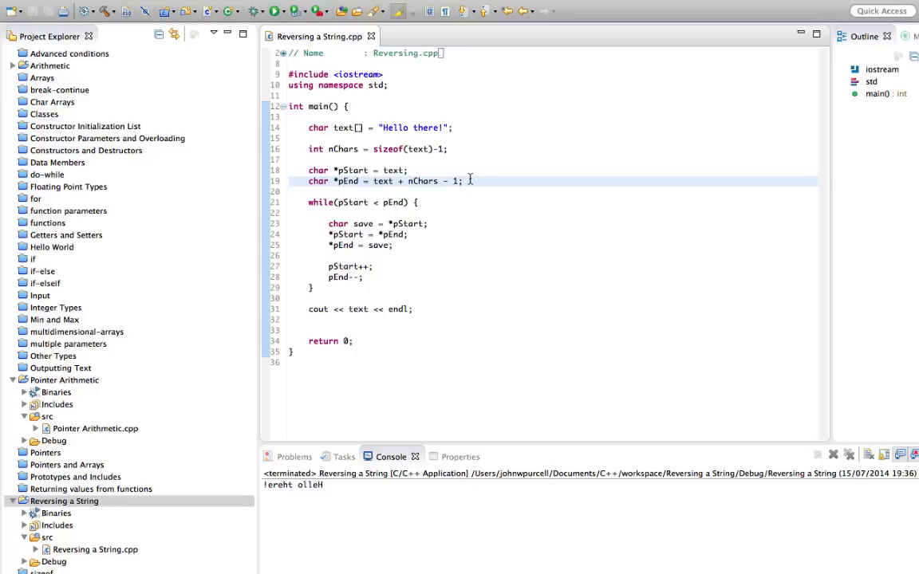